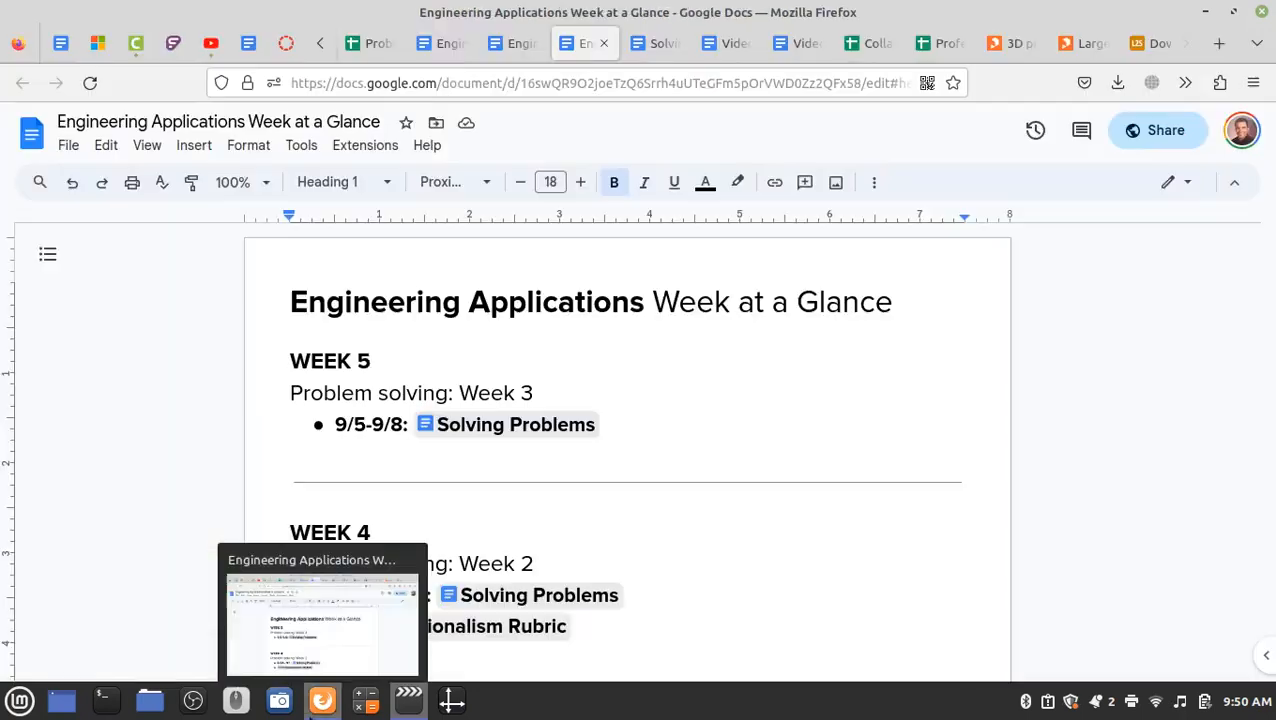
pyautogui.moveTo(436, 408)
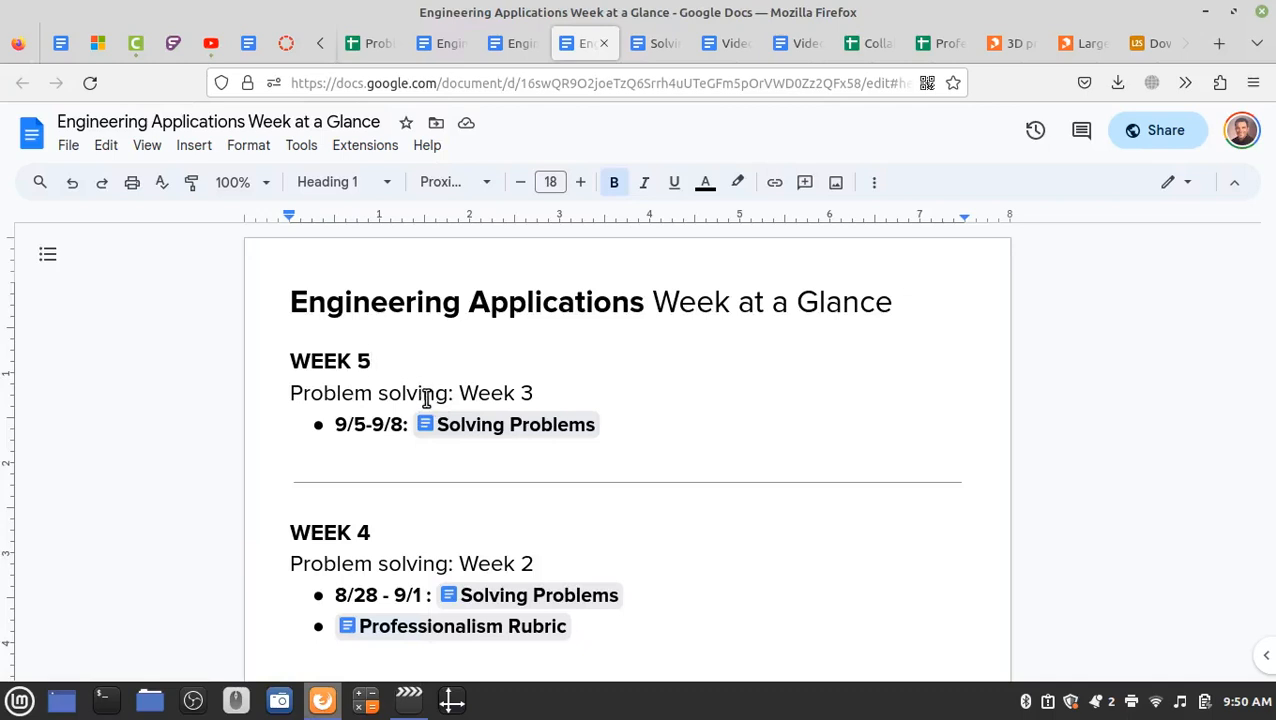
# - Scroll the Solving Problems page to the 8/21 'Choose a Problem and Share Link' steps
pyautogui.scroll(-3)
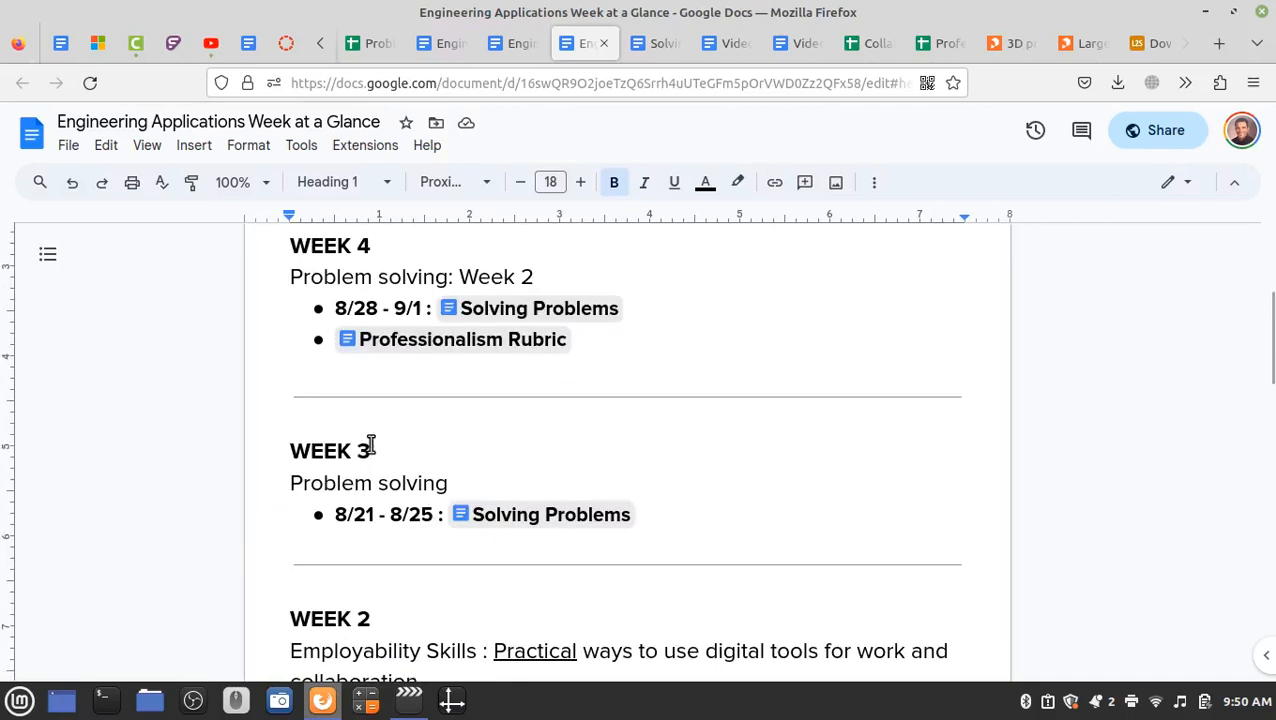
pyautogui.moveTo(552, 514)
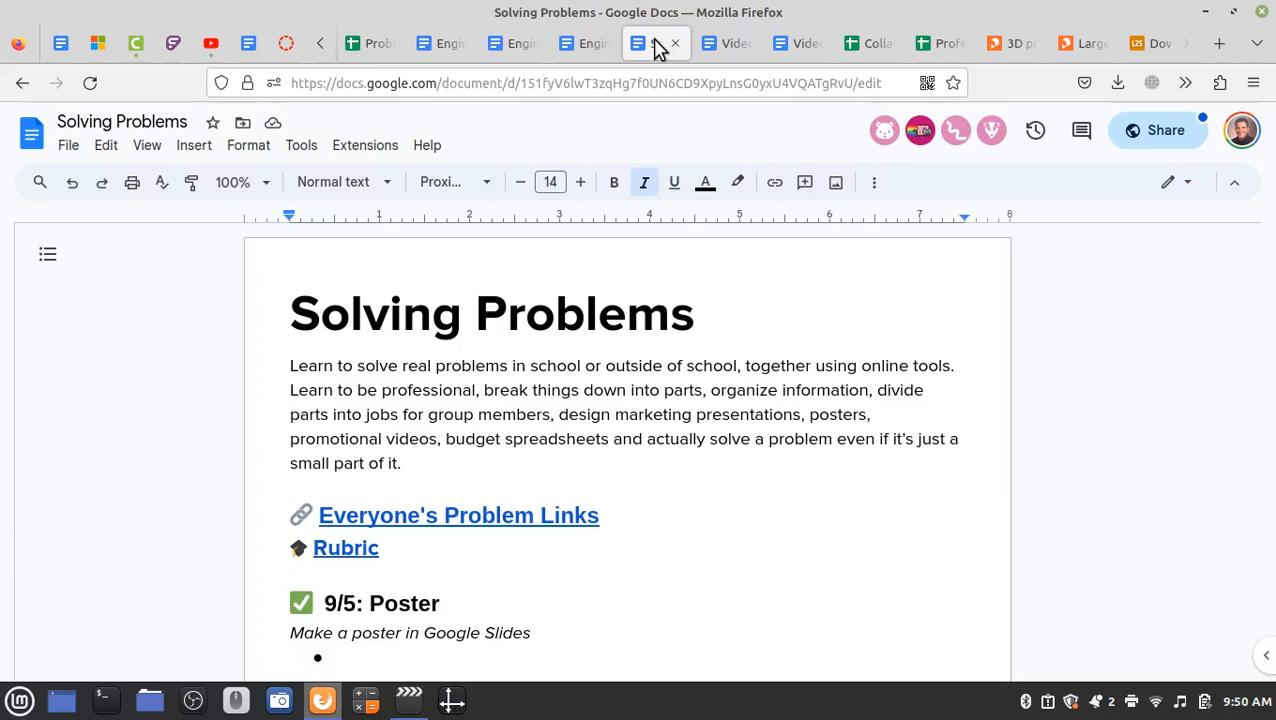
pyautogui.scroll(-3)
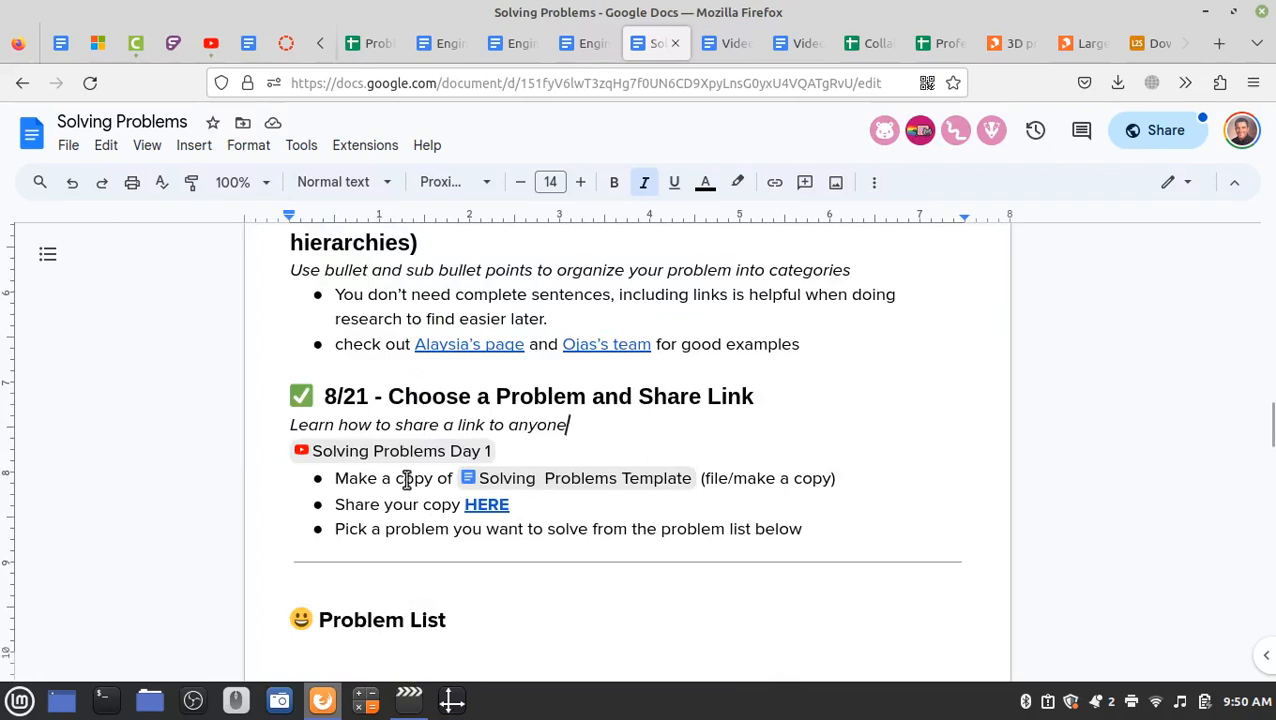
pyautogui.moveTo(550, 478)
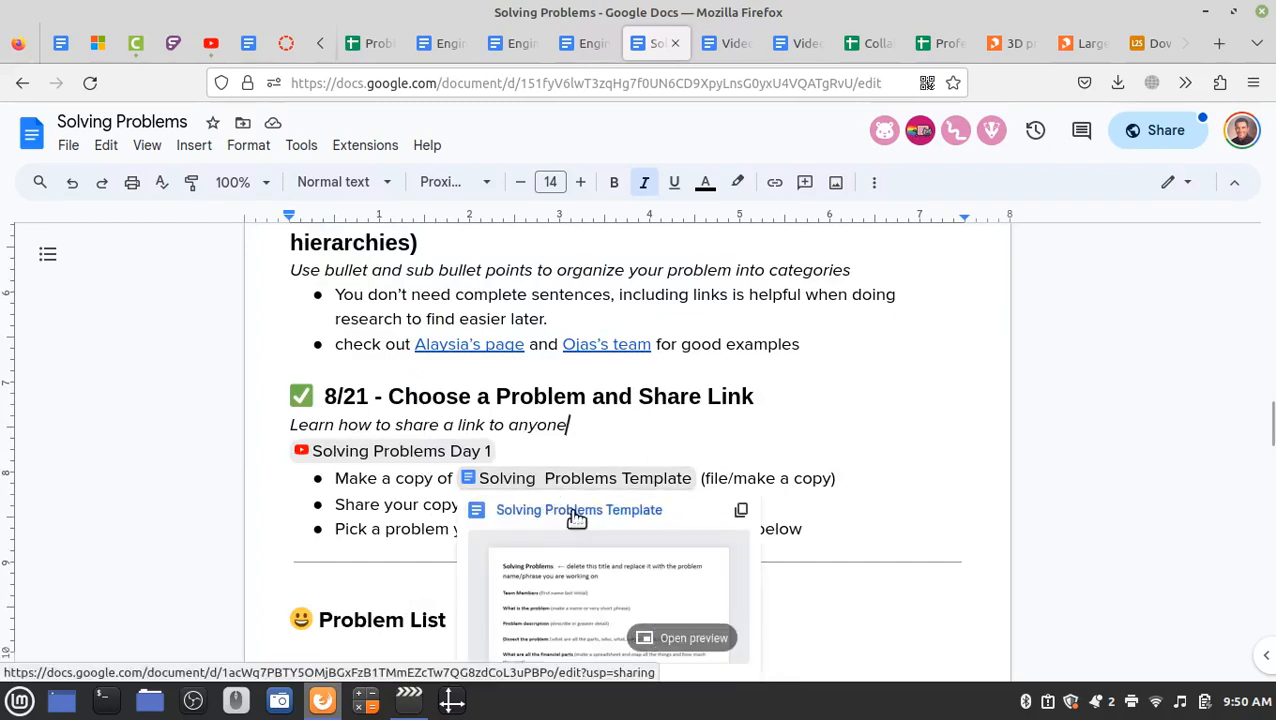
# - Make a copy of the Solving Problems Template named 'problem I want to solve'
pyautogui.click(578, 510)
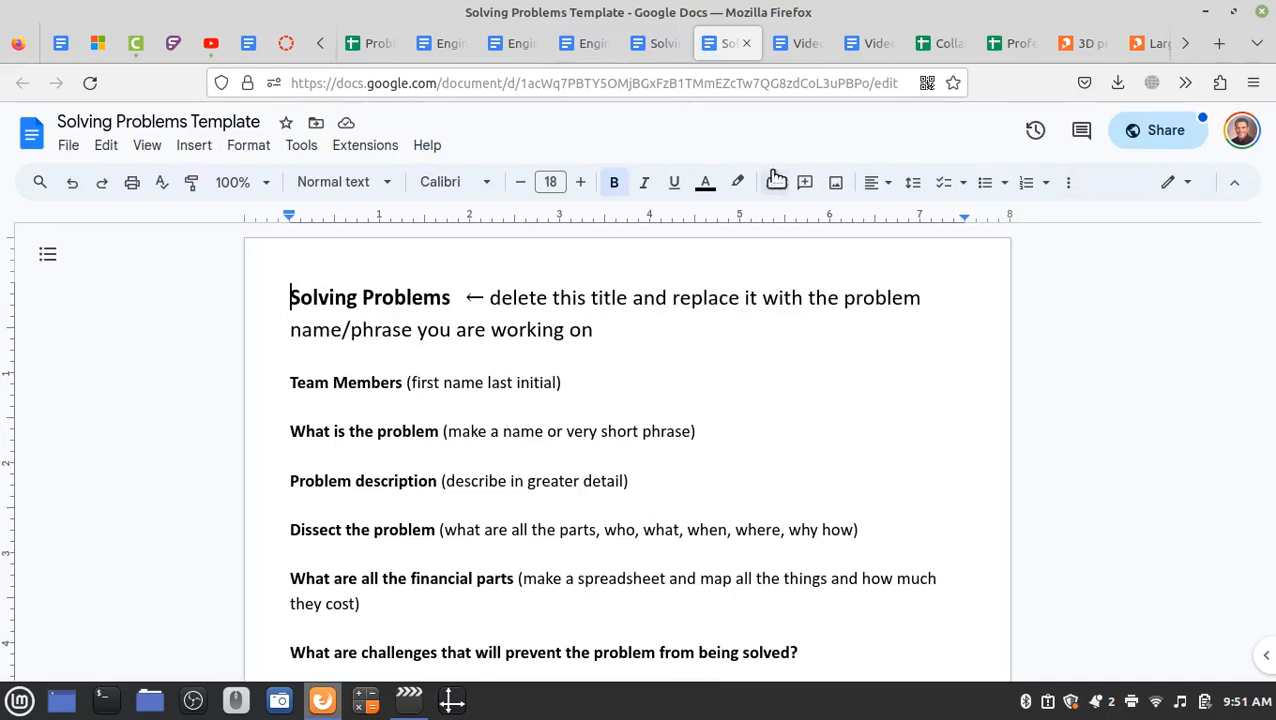
pyautogui.moveTo(984, 136)
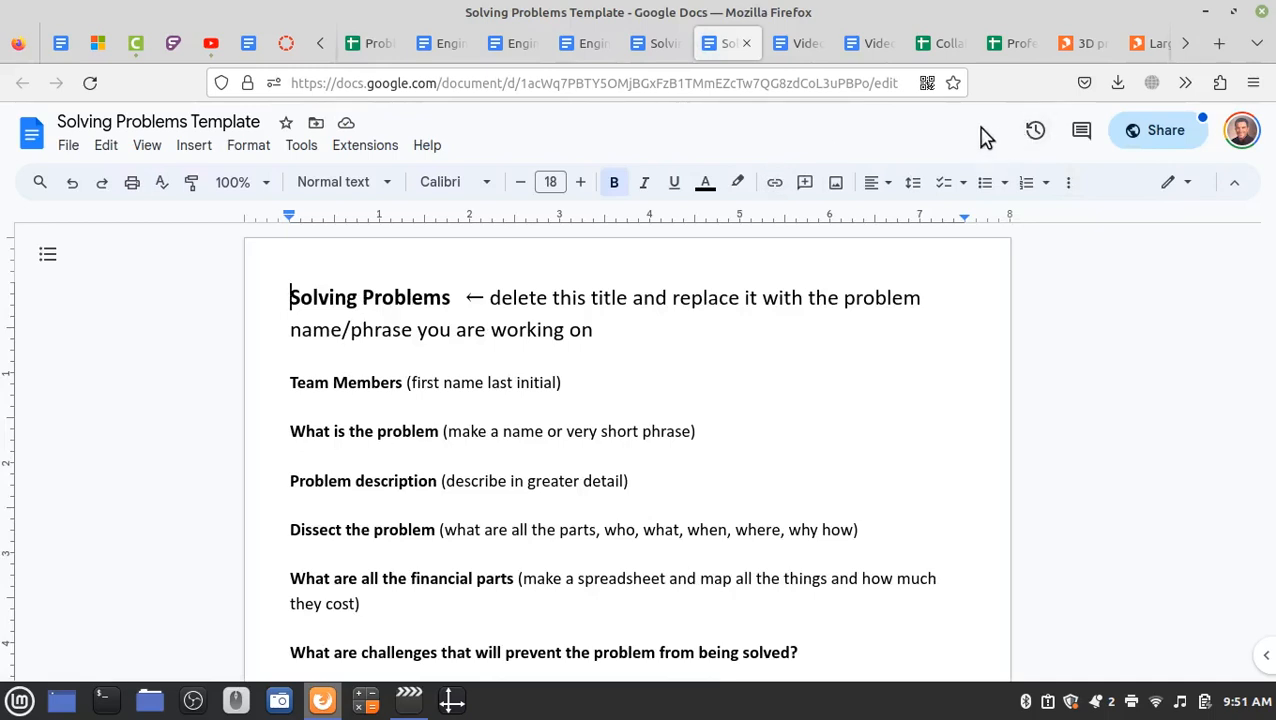
pyautogui.moveTo(672, 132)
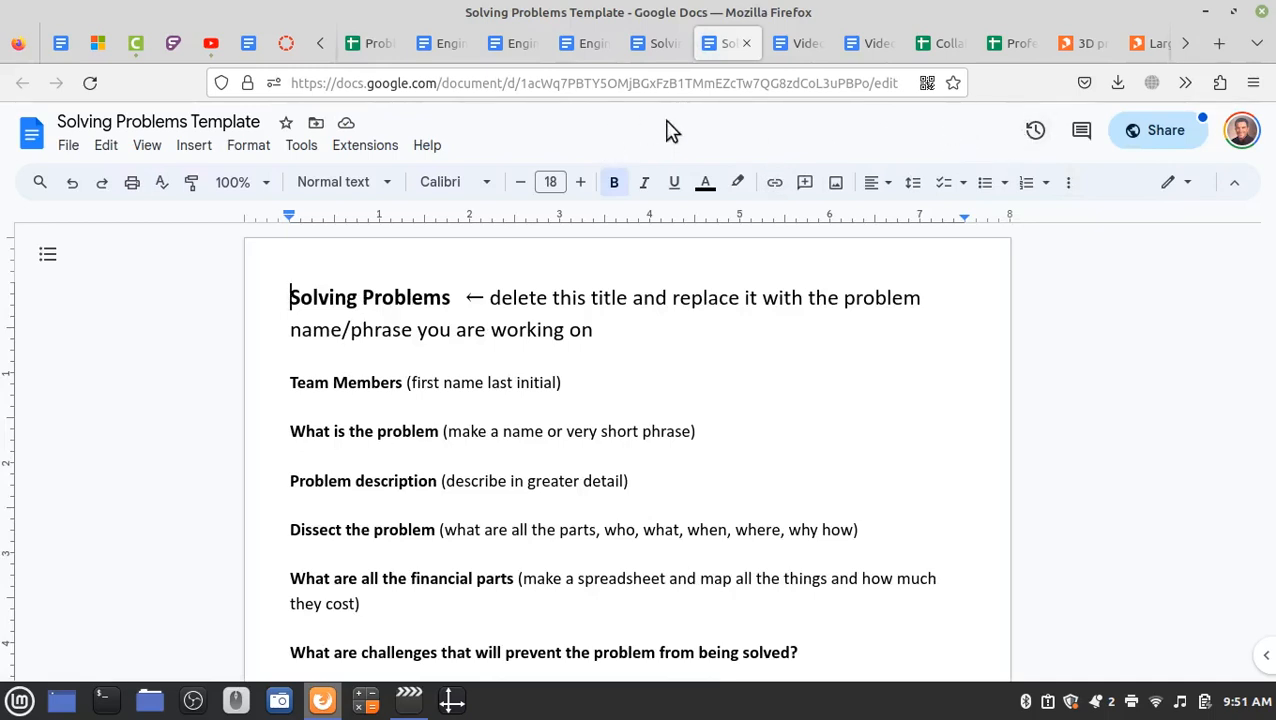
pyautogui.moveTo(456, 148)
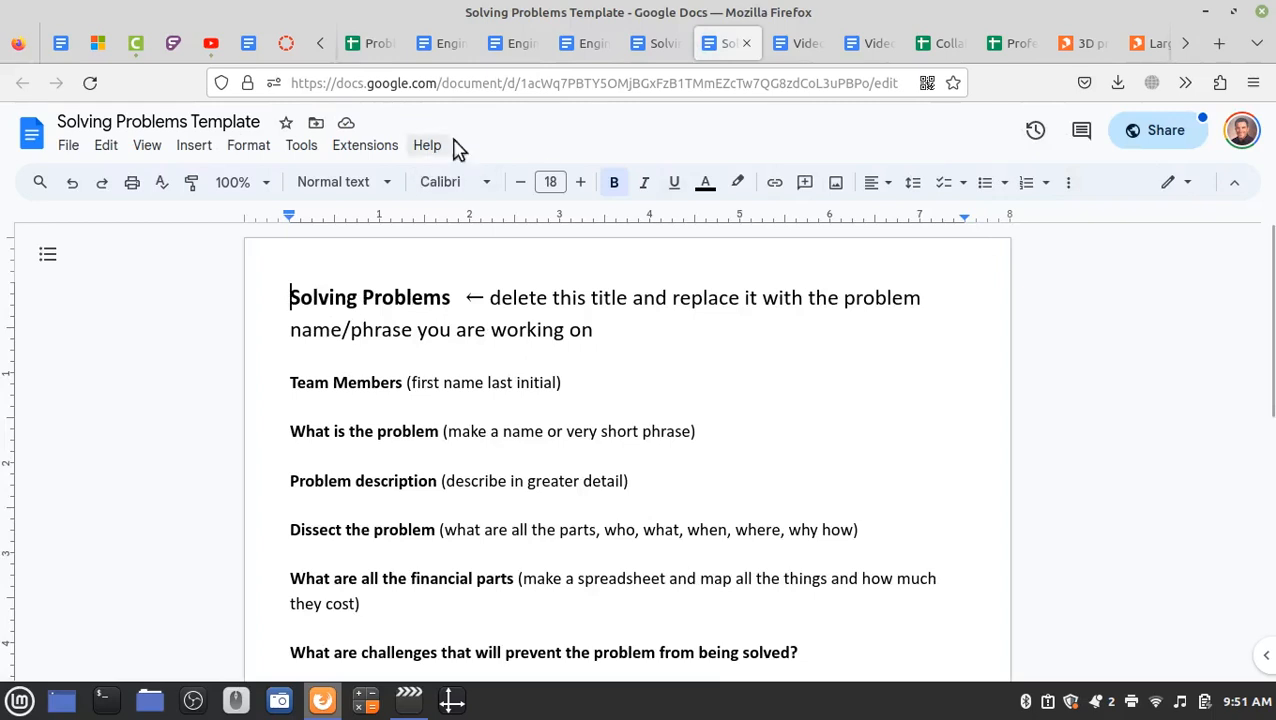
pyautogui.moveTo(490, 138)
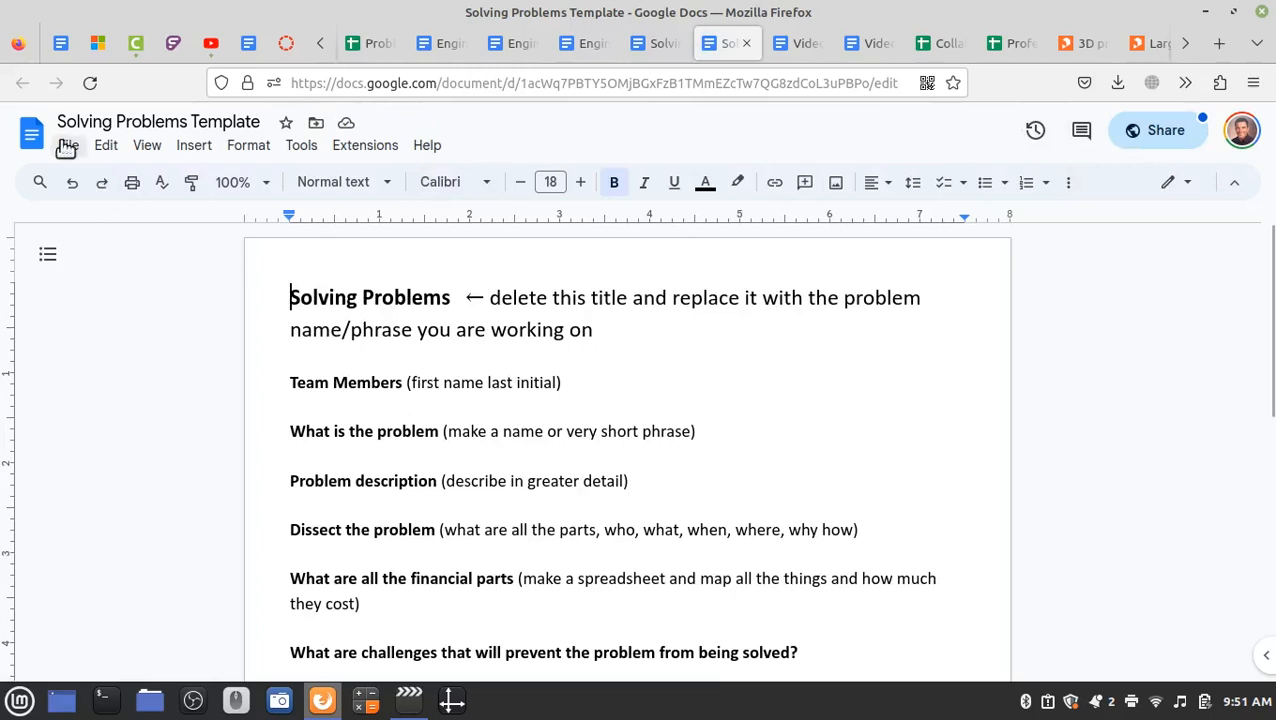
pyautogui.click(66, 144)
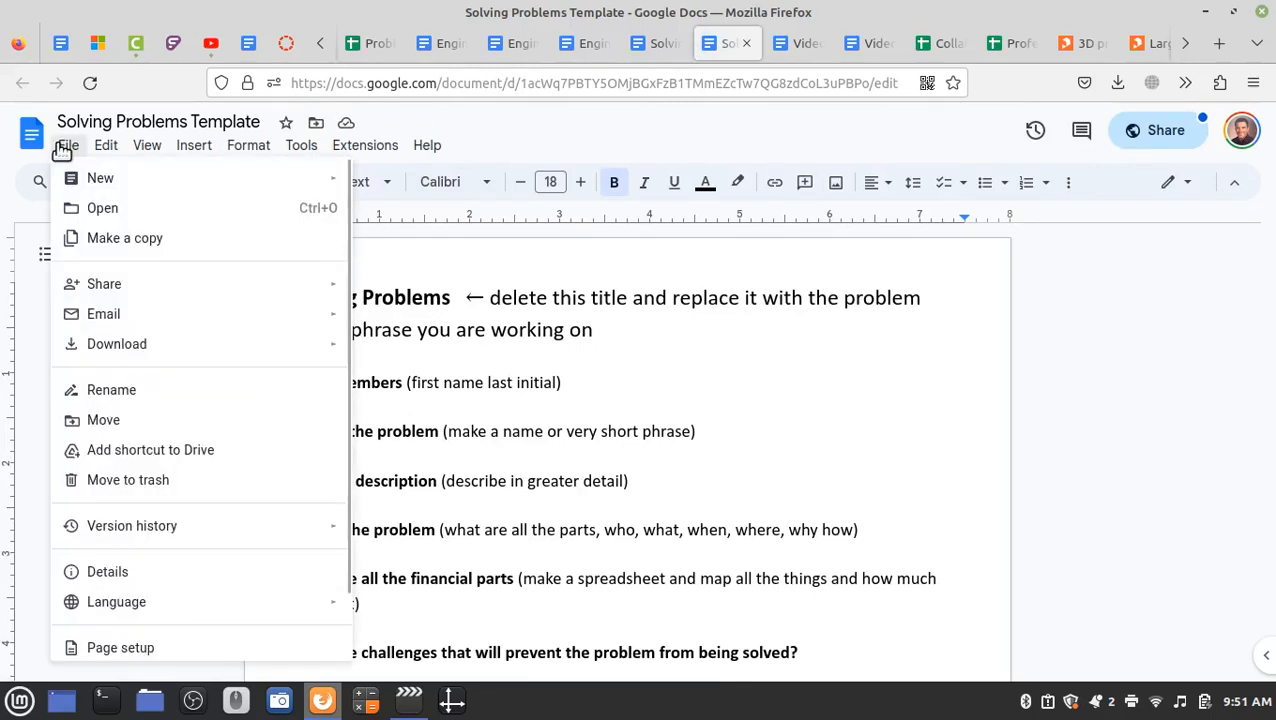
pyautogui.click(124, 236)
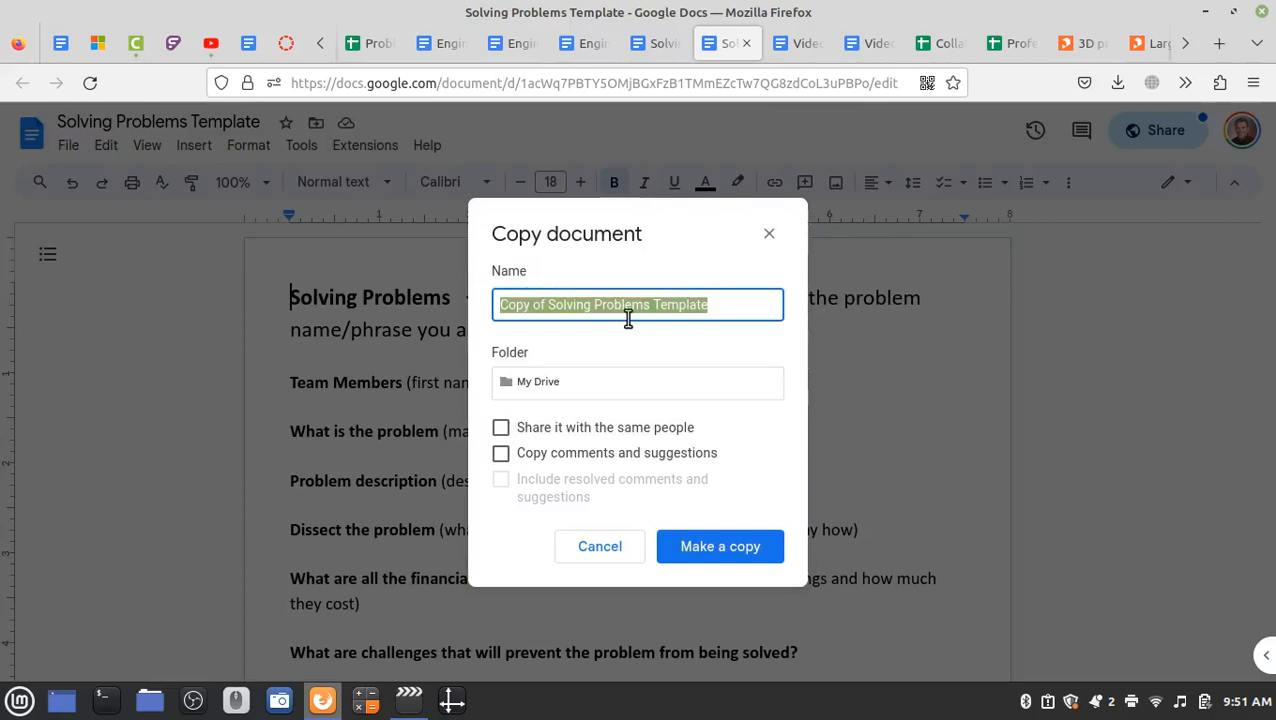
pyautogui.write('problem I want')
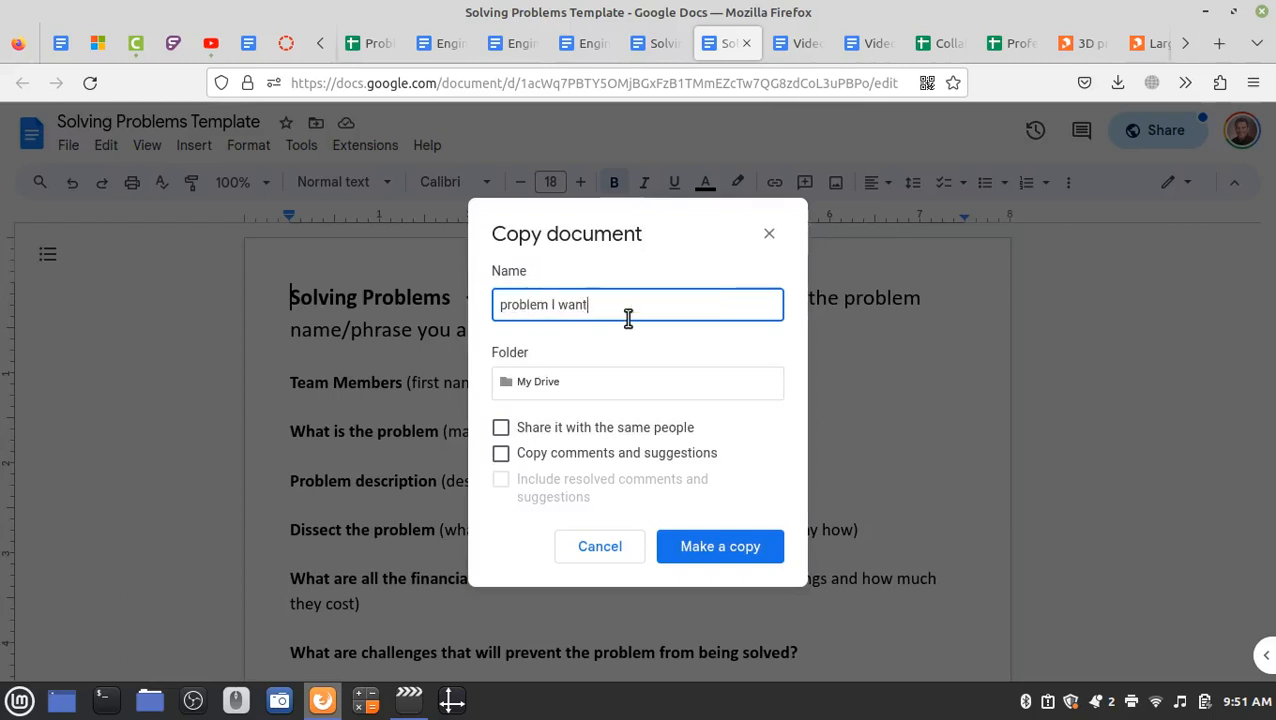
pyautogui.write('to solve')
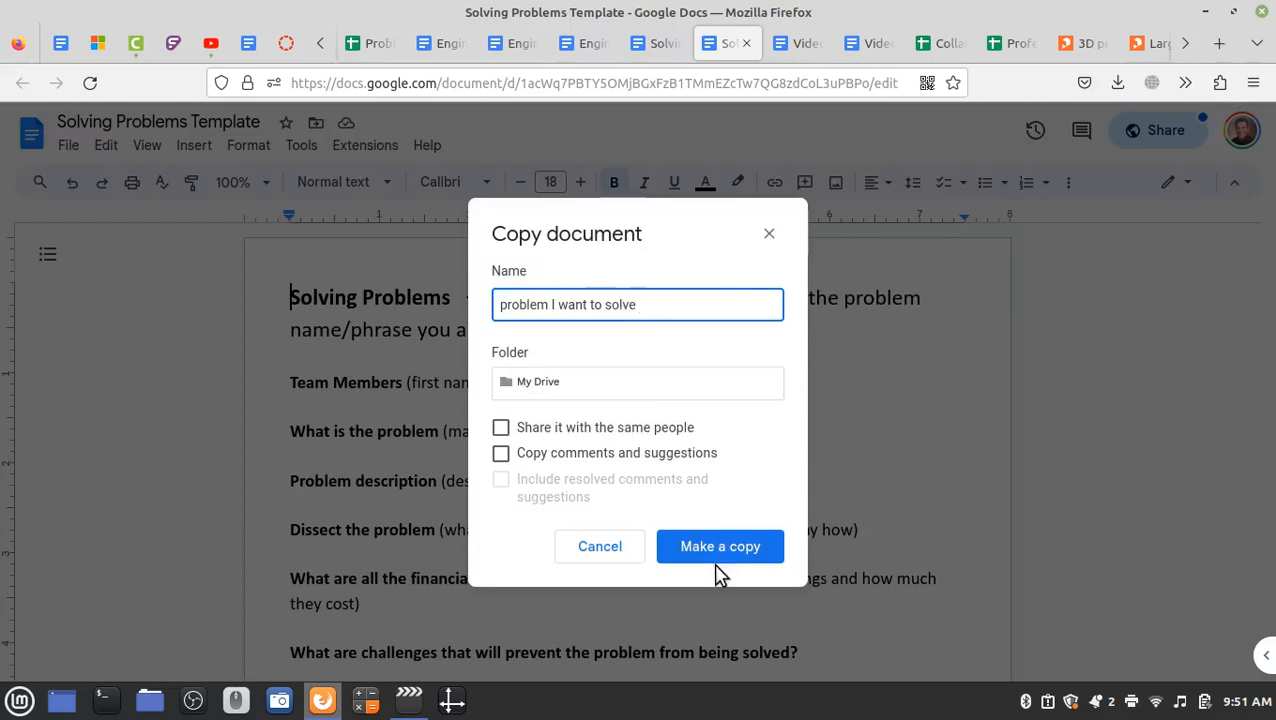
pyautogui.click(720, 546)
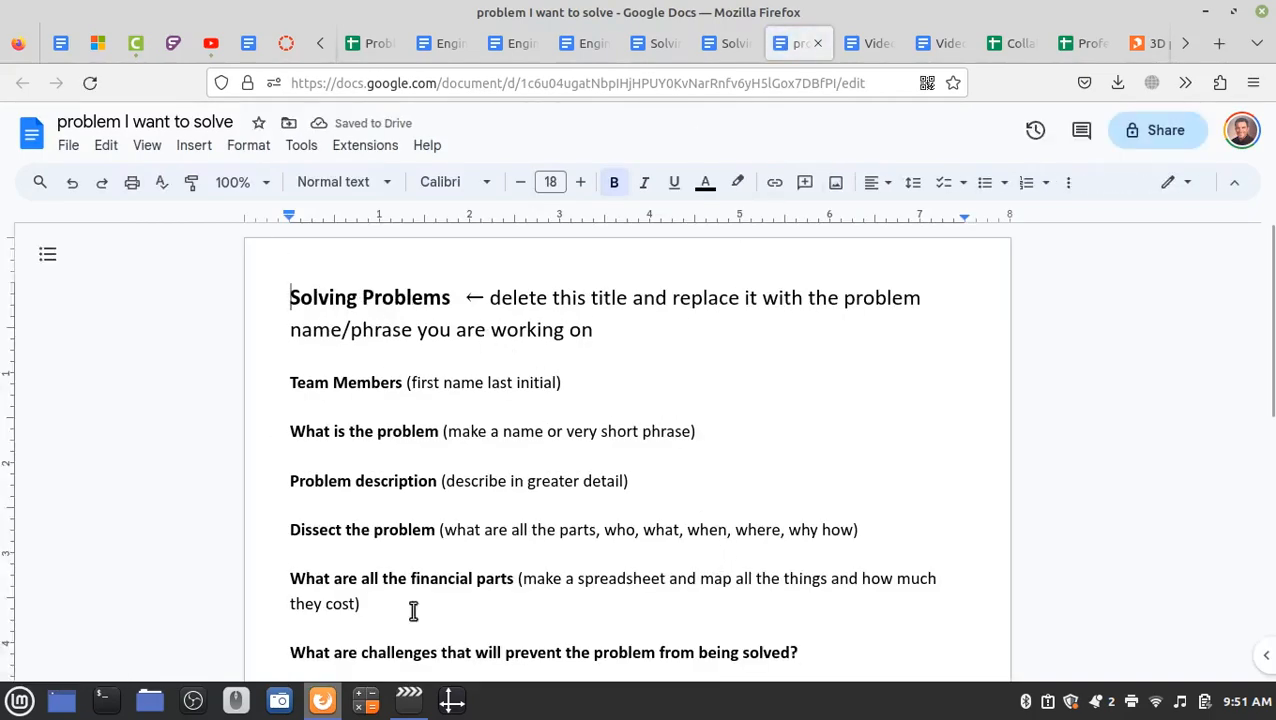
# - Title the copy 'Better Lunch' and delete the stray 'B' so Team Members follows directly
pyautogui.click(68, 144)
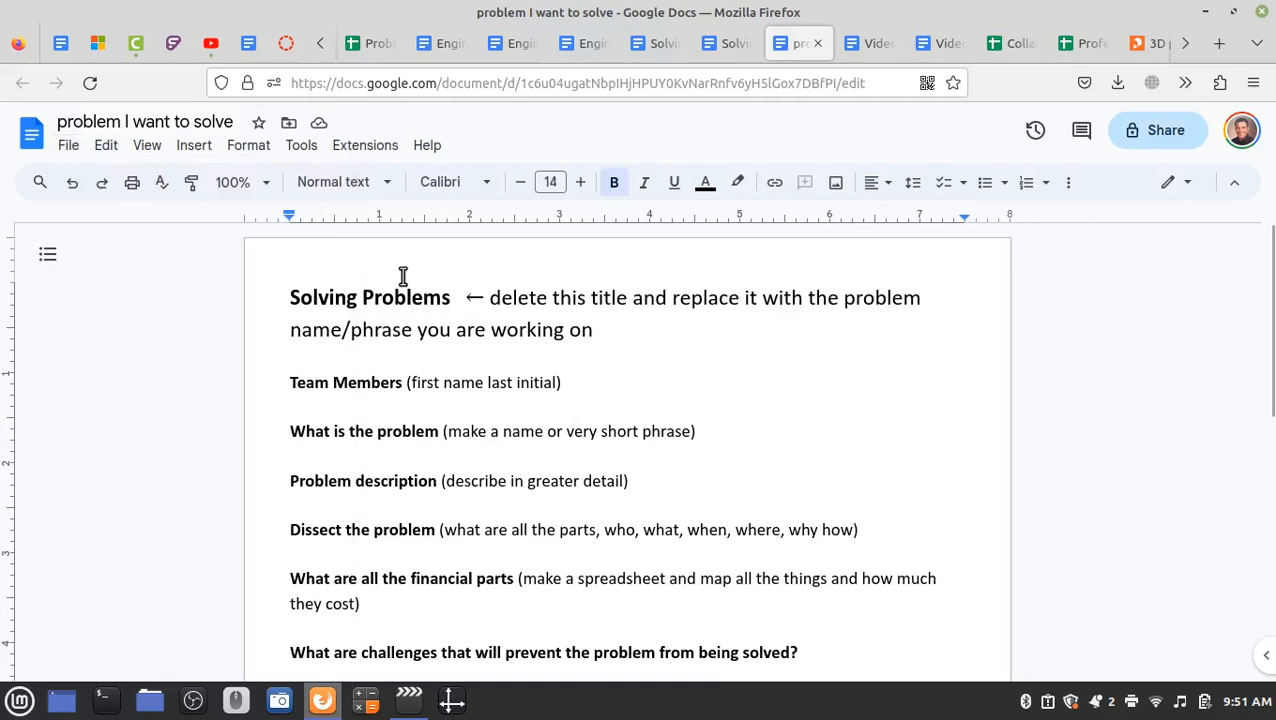
pyautogui.moveTo(460, 292)
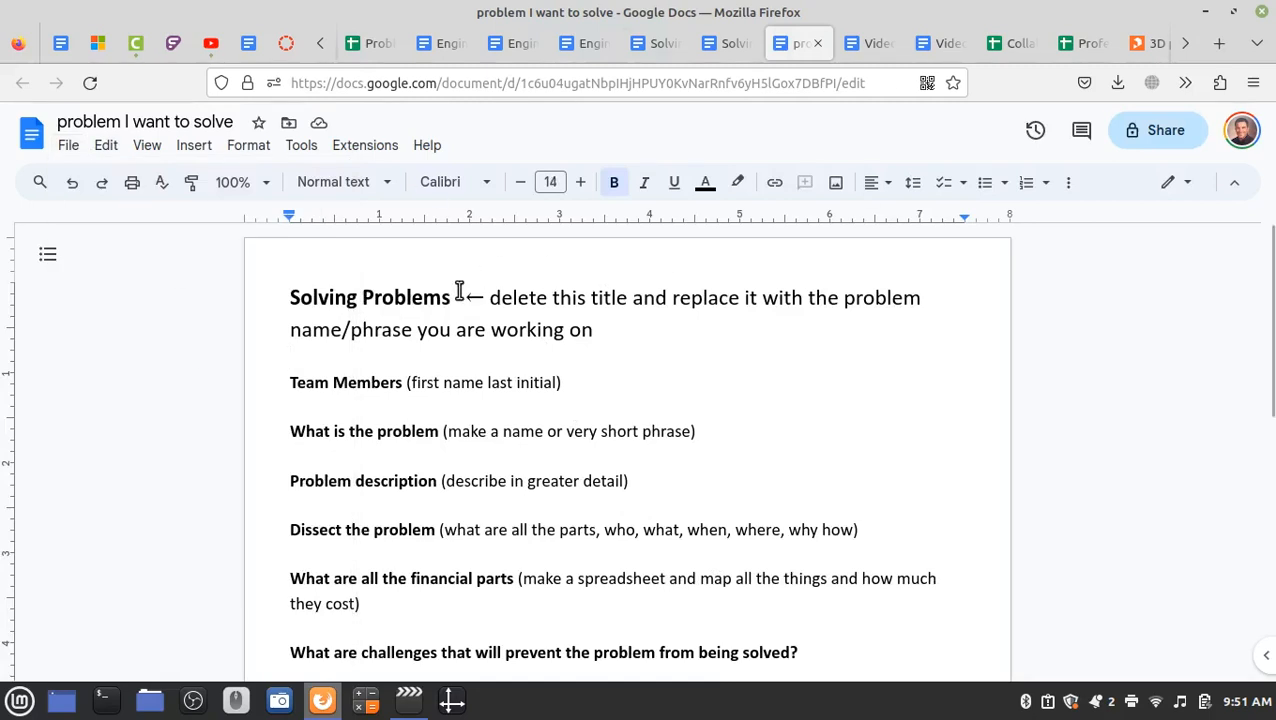
pyautogui.moveTo(312, 248)
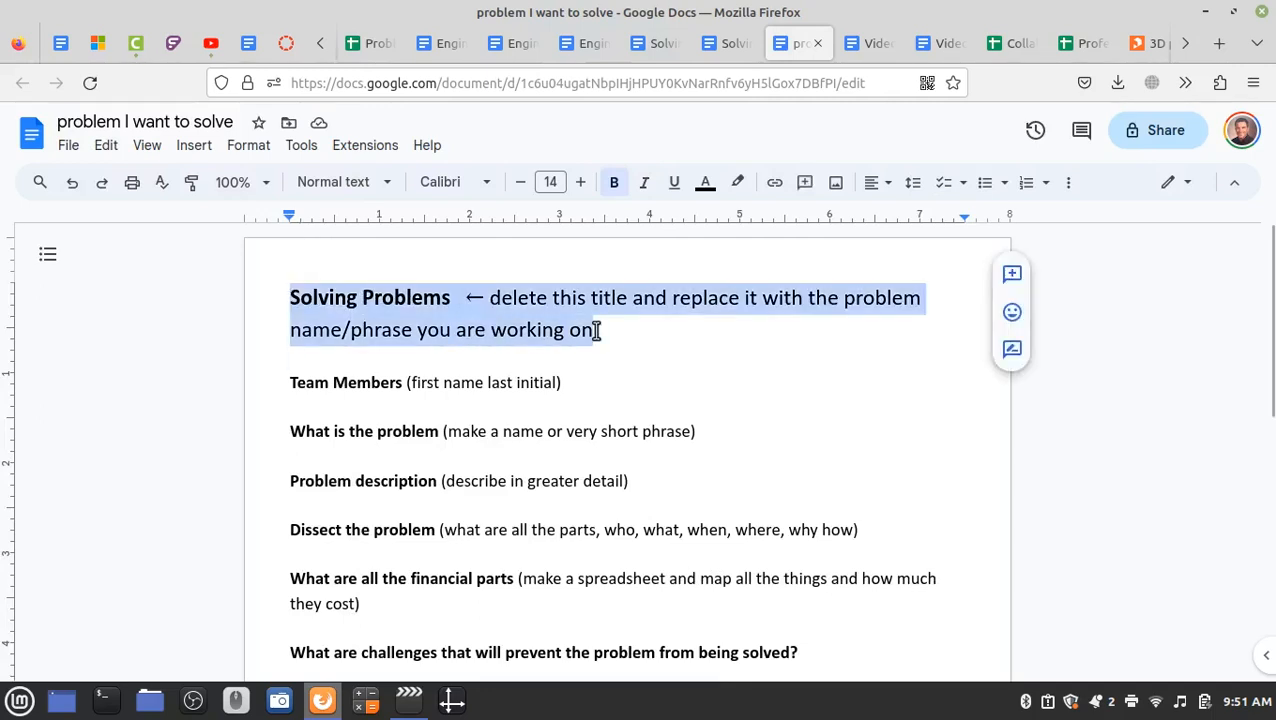
pyautogui.write('Better')
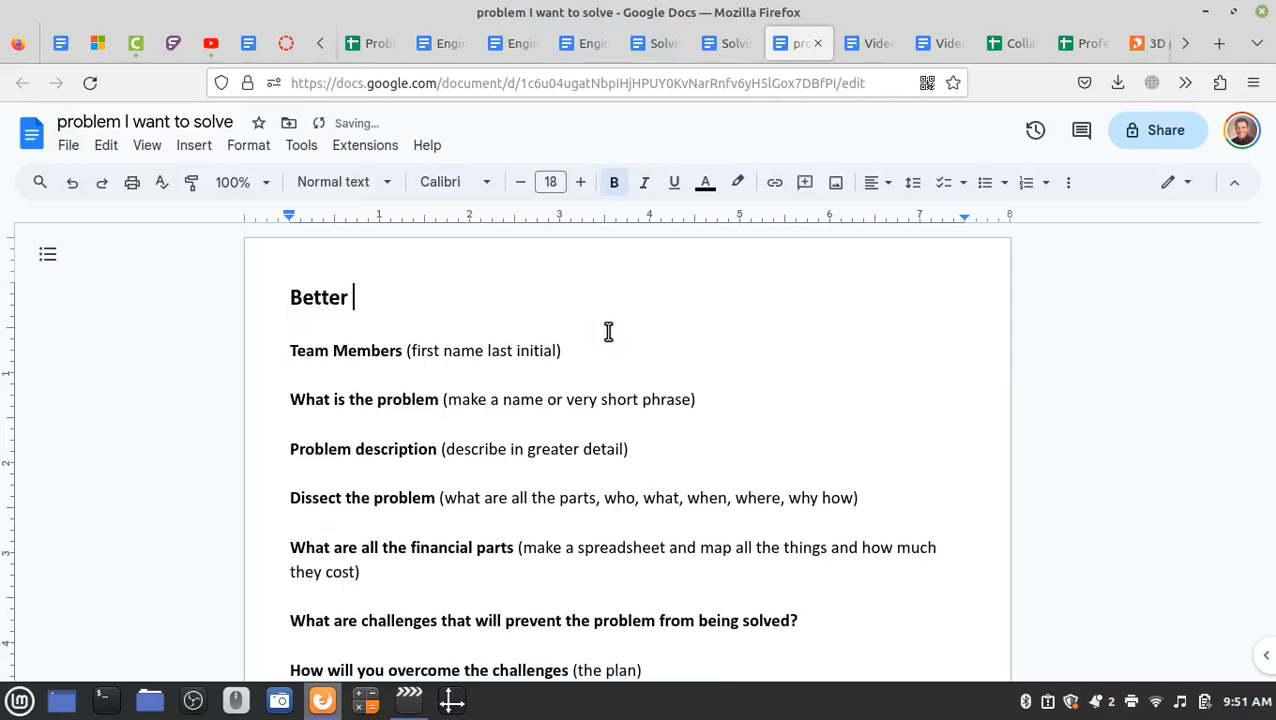
pyautogui.write('Lunch')
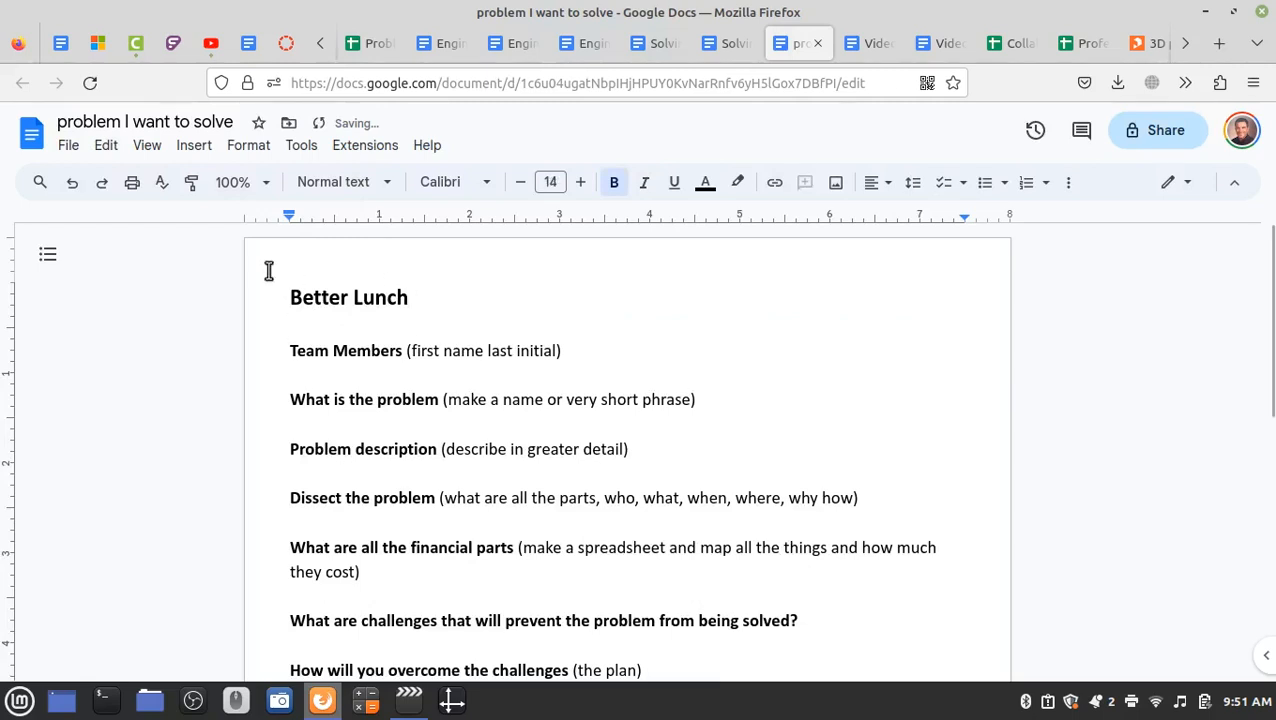
pyautogui.write('B')
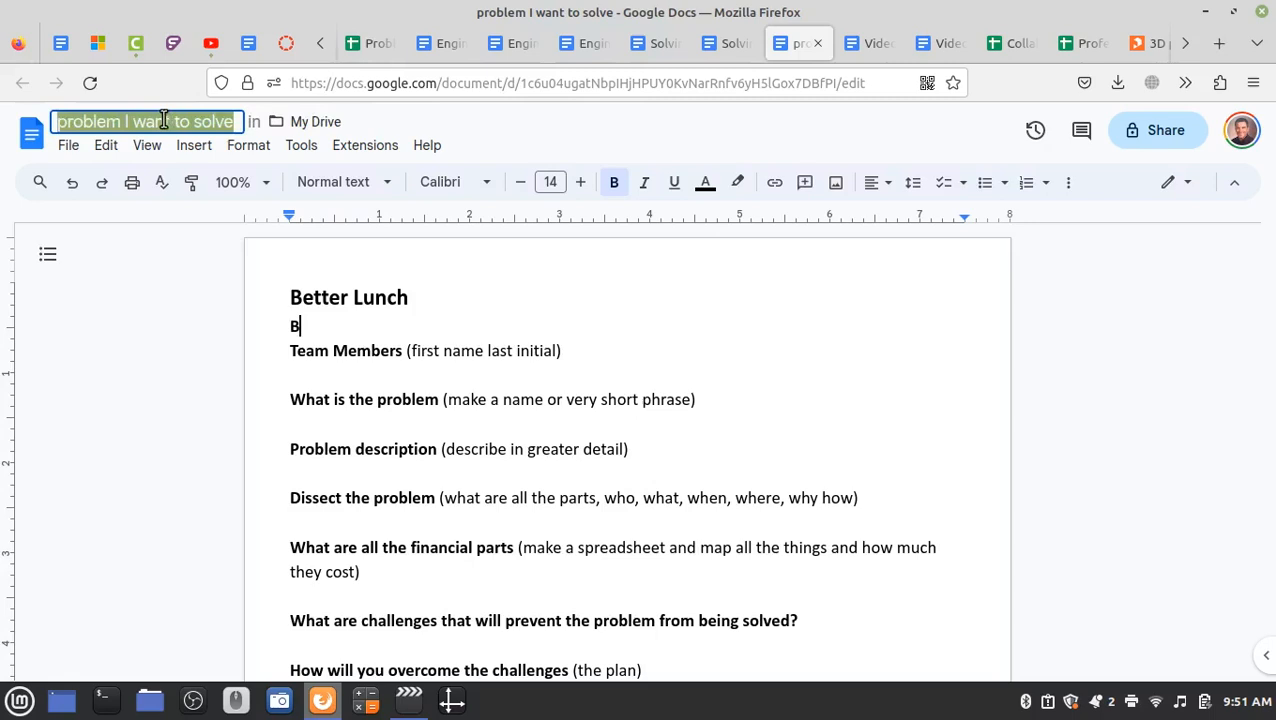
pyautogui.write('Better Lunch')
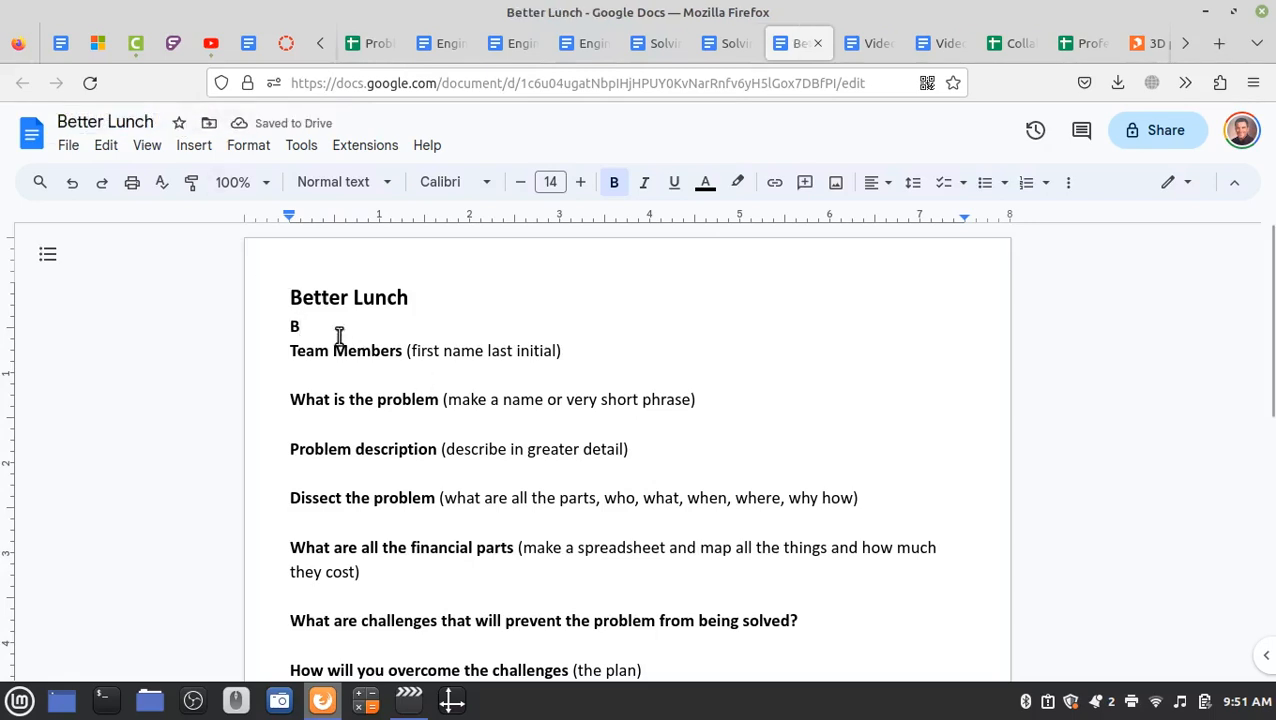
pyautogui.press('BackSpace')
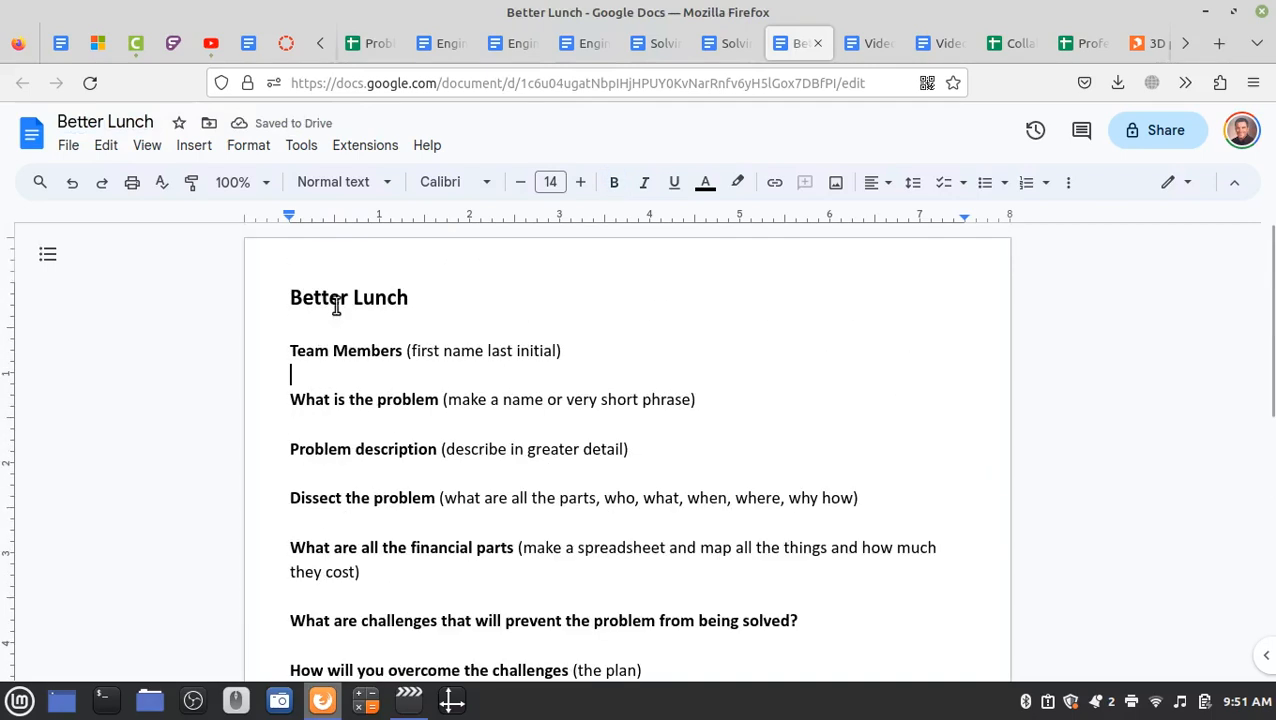
# - Set General access to Anyone with the link and copy the Better Lunch doc's link
pyautogui.click(1156, 130)
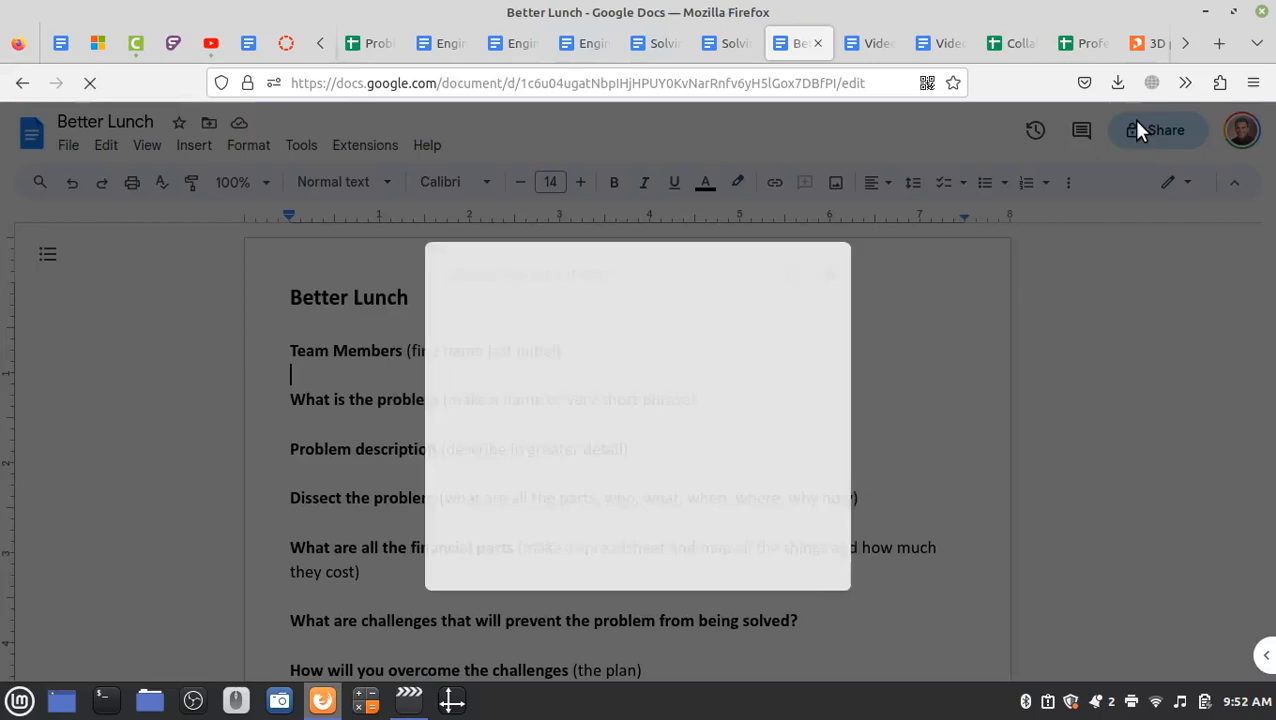
pyautogui.click(500, 472)
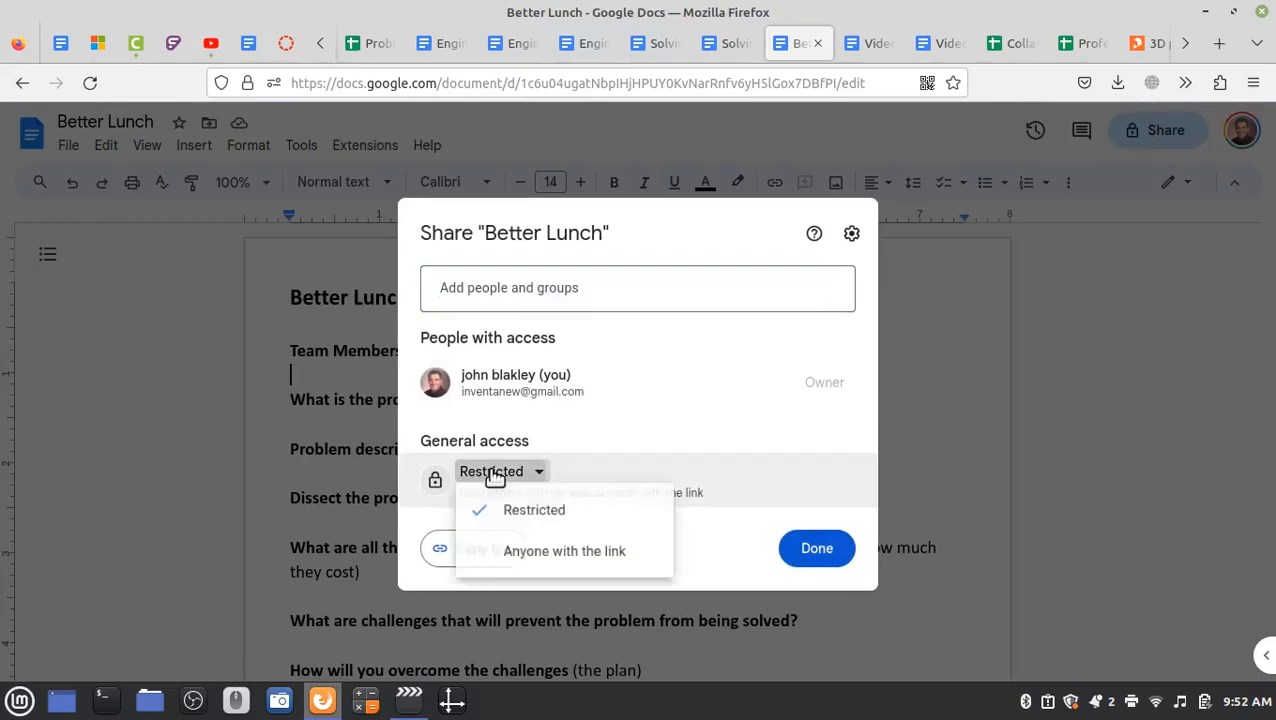
pyautogui.click(564, 552)
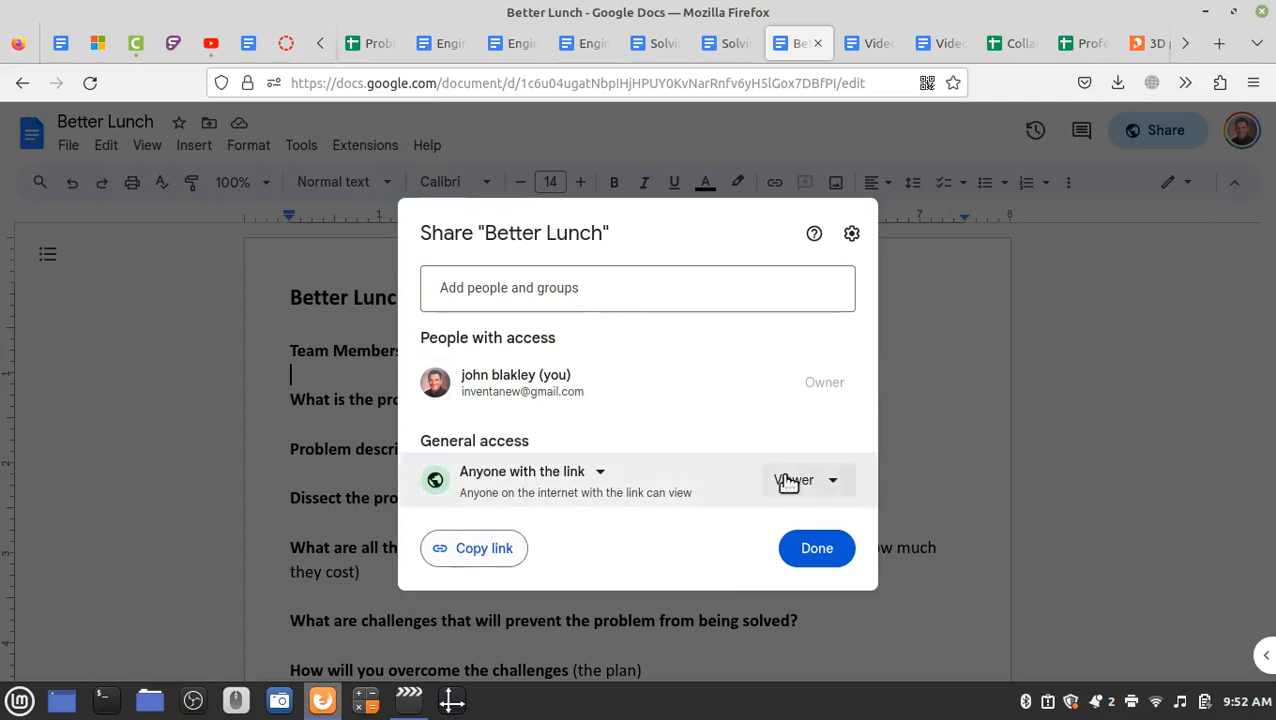
pyautogui.click(472, 548)
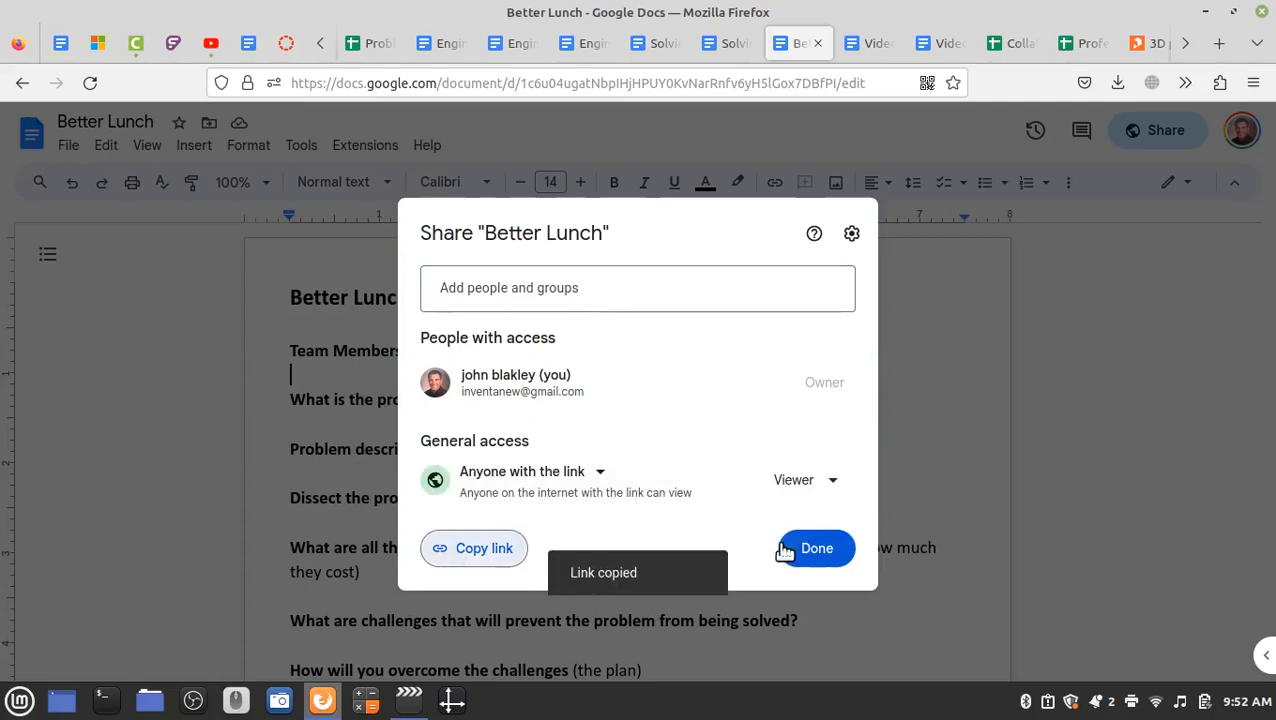
pyautogui.click(728, 44)
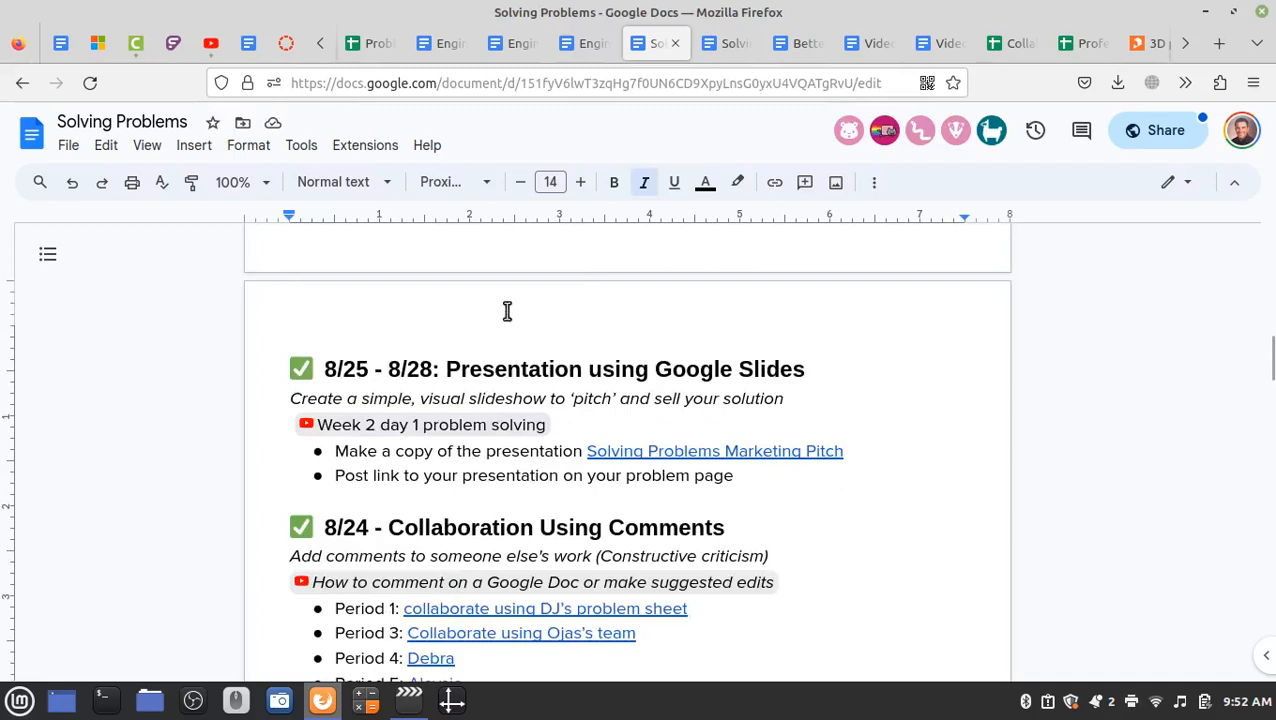
# - Follow the 8/21 'Share your copy HERE' link to the School Problems link form
pyautogui.scroll(3)
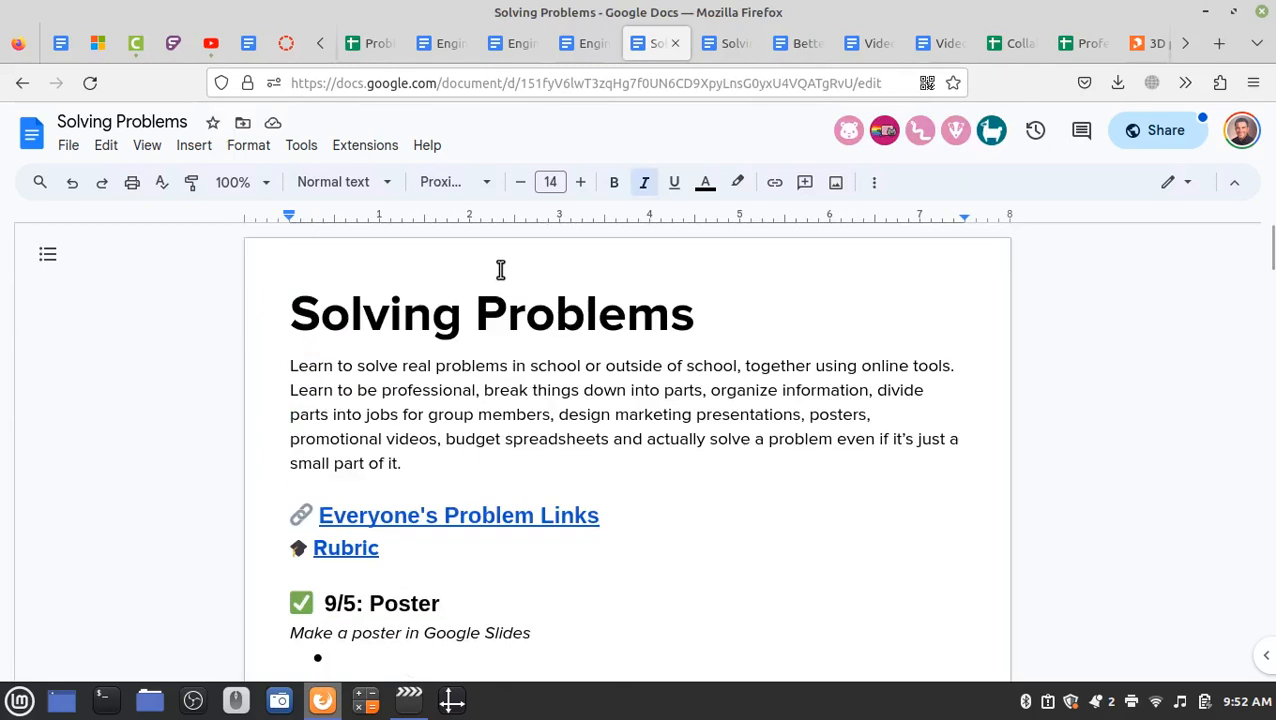
pyautogui.scroll(-3)
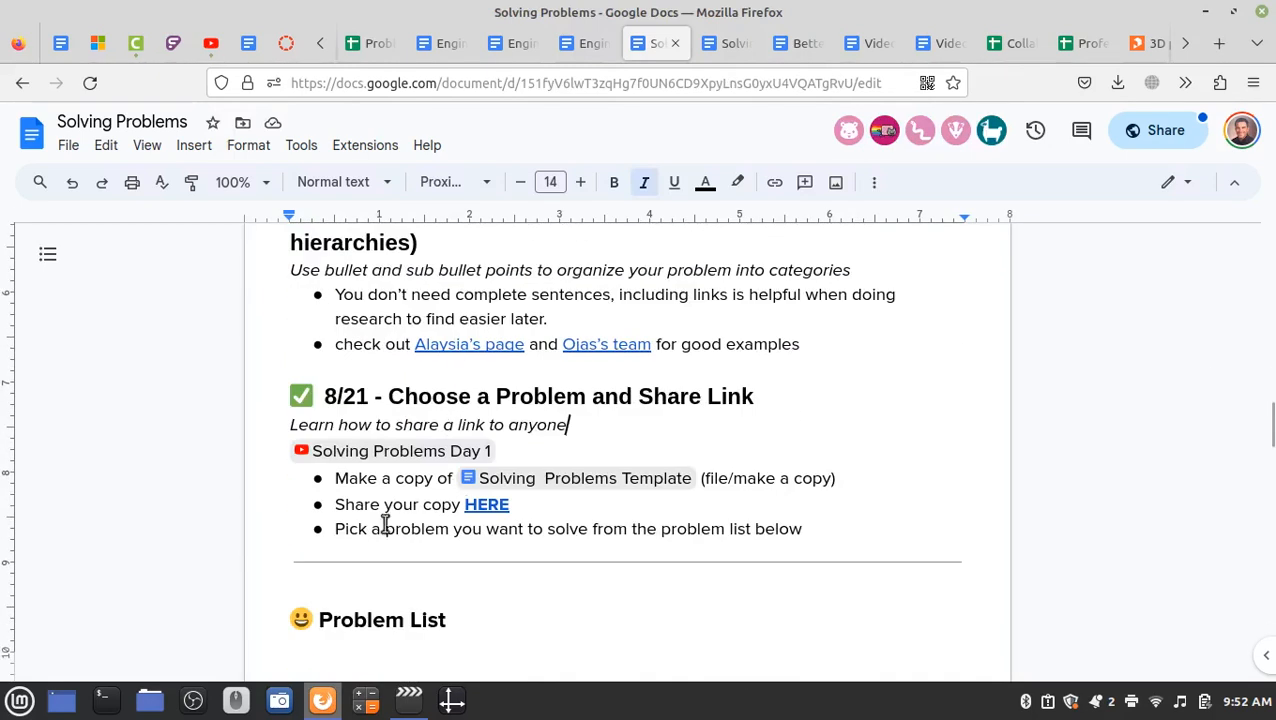
pyautogui.click(488, 504)
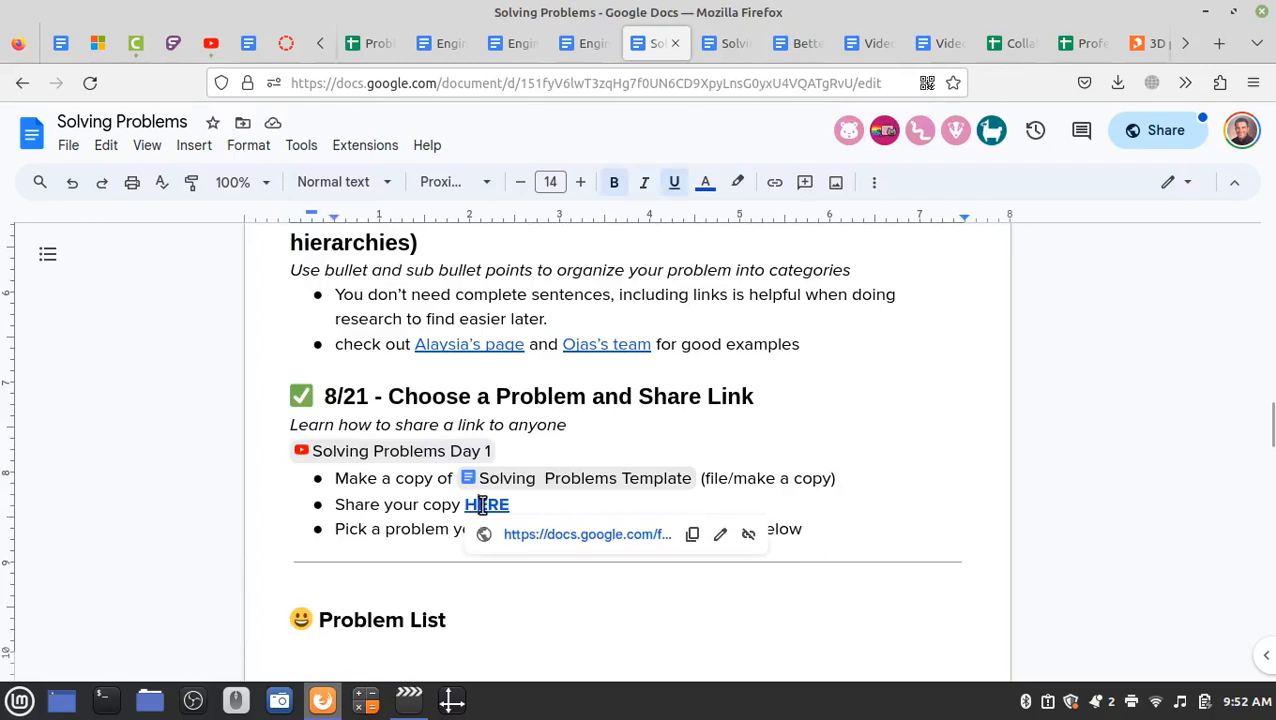
pyautogui.click(516, 504)
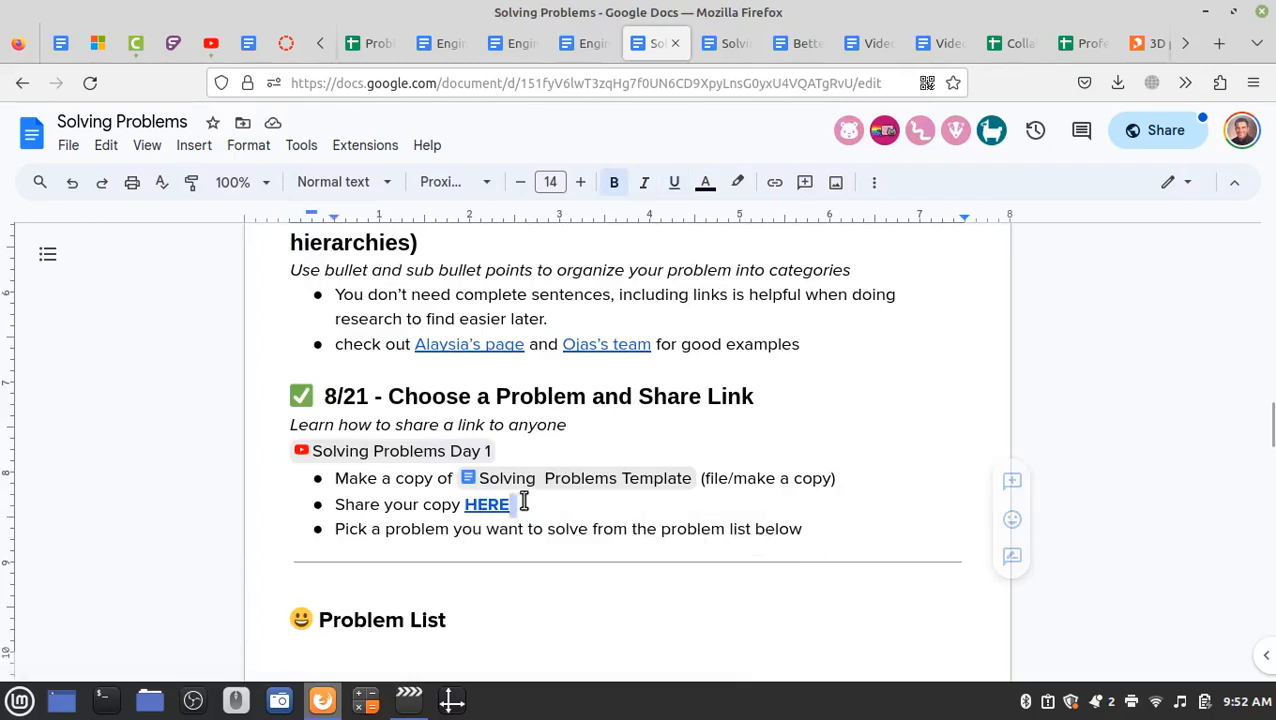
pyautogui.click(488, 504)
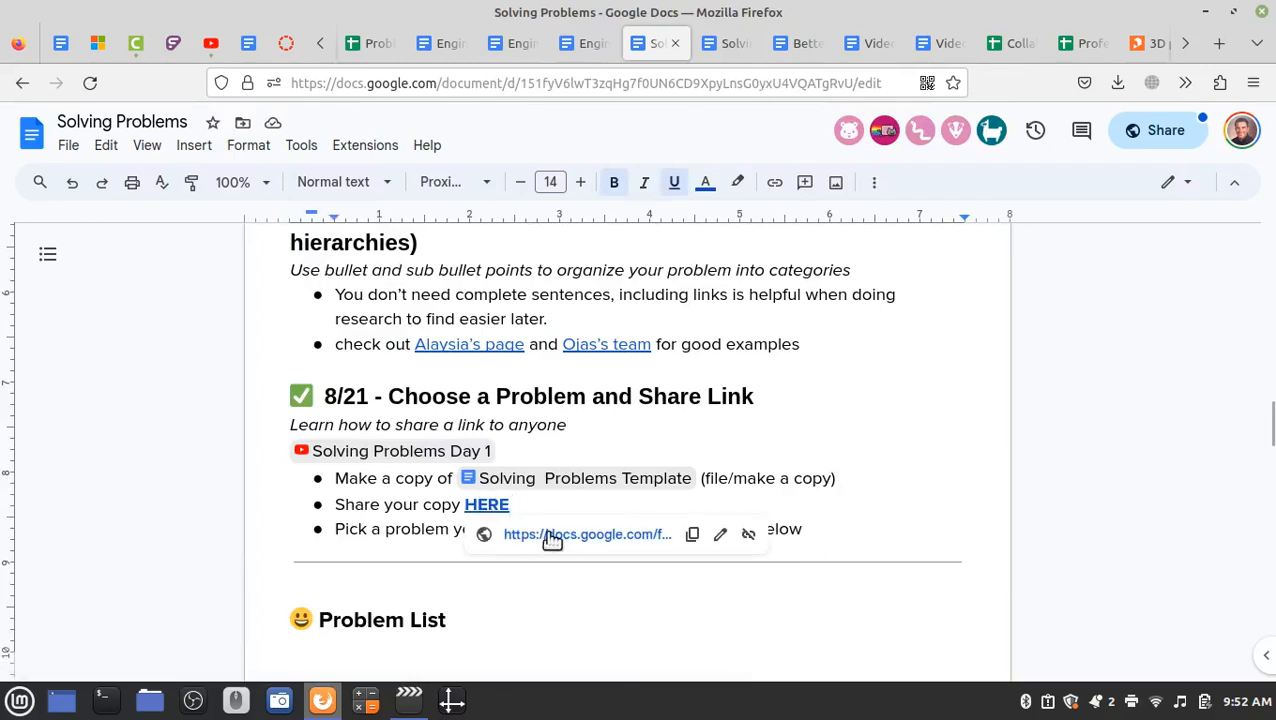
pyautogui.click(588, 534)
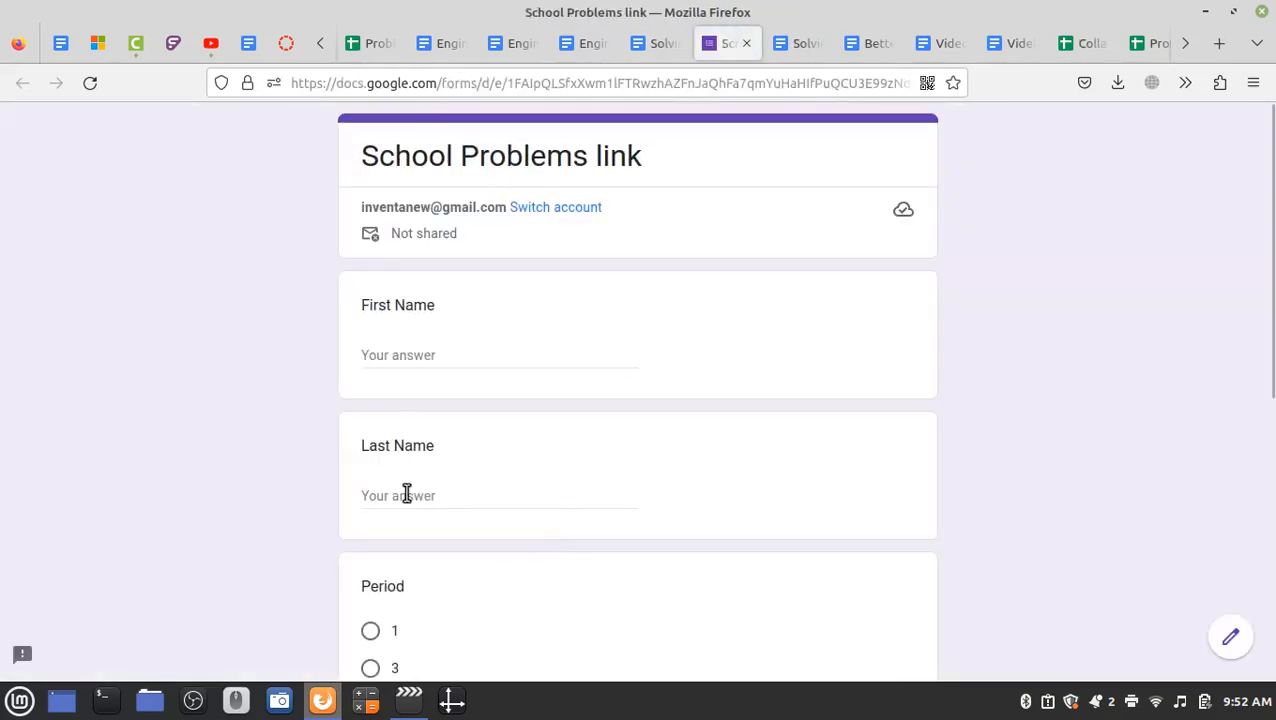
# - Paste the Better Lunch sharing link into the Problem page link answer, then return to Solving Problems
pyautogui.scroll(-3)
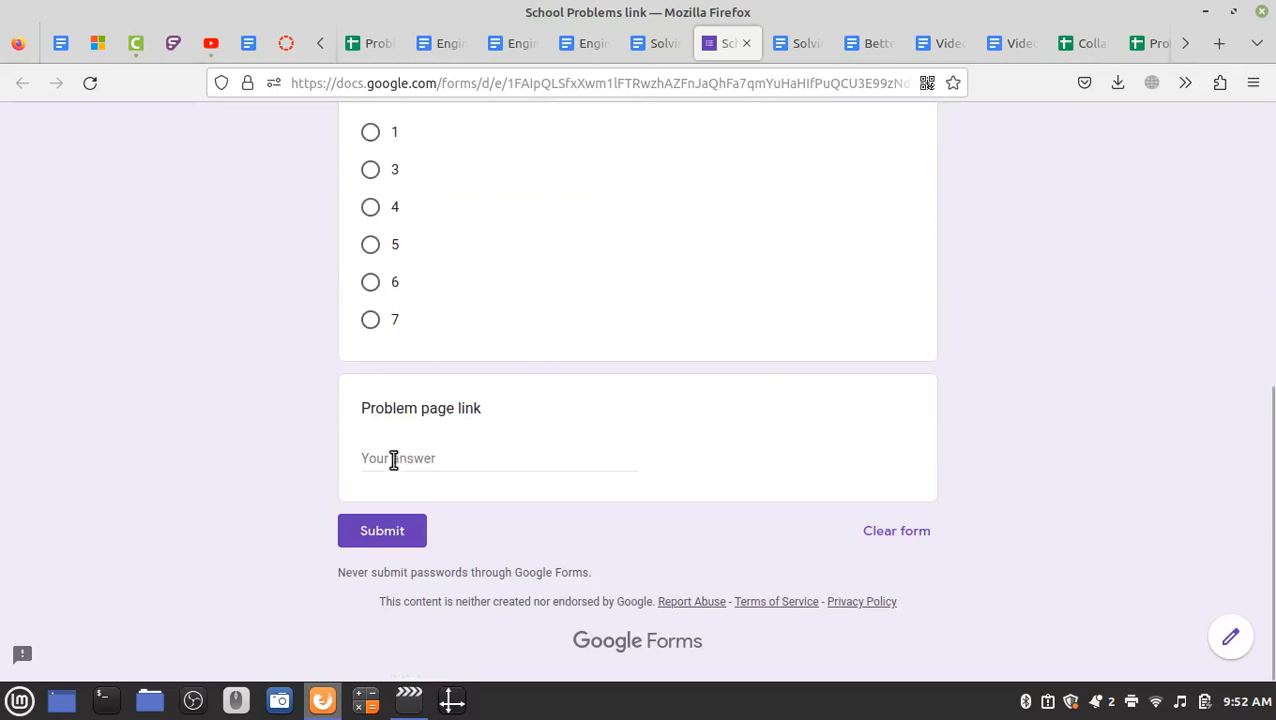
pyautogui.write('JKvNarRnfv6yH5lGox7DBfPl/edit?usp=sharing')
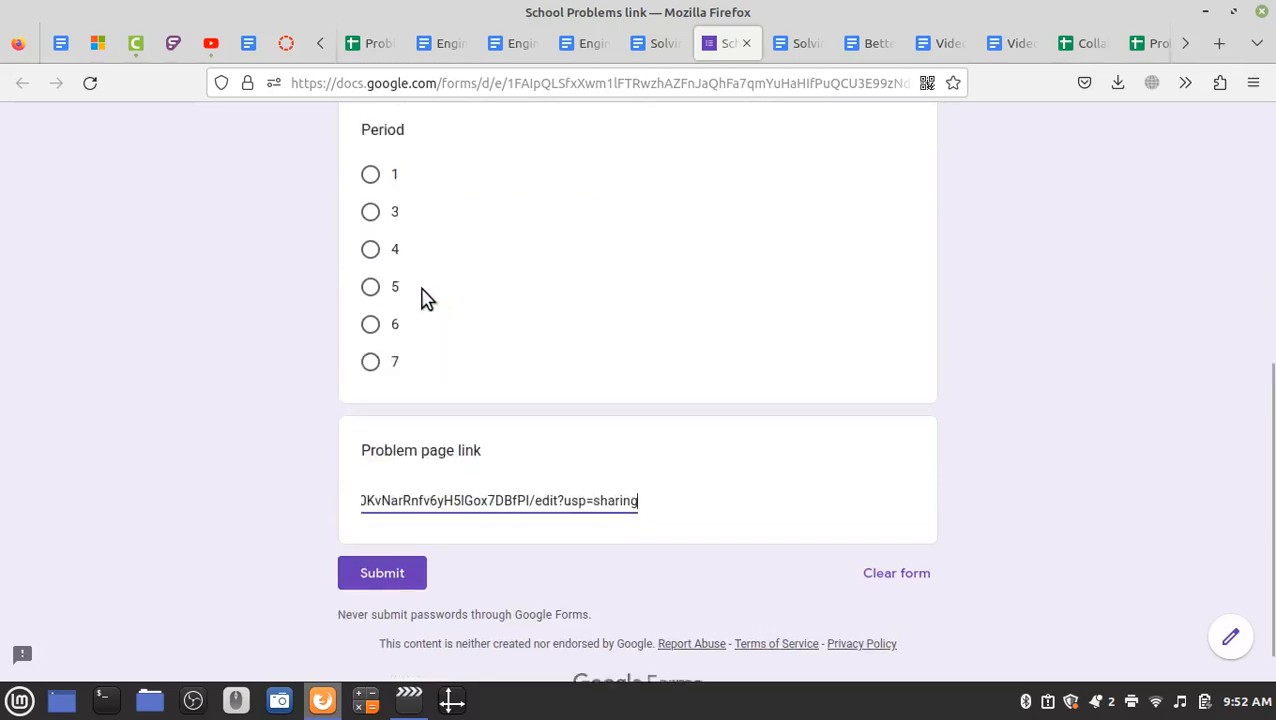
pyautogui.scroll(-3)
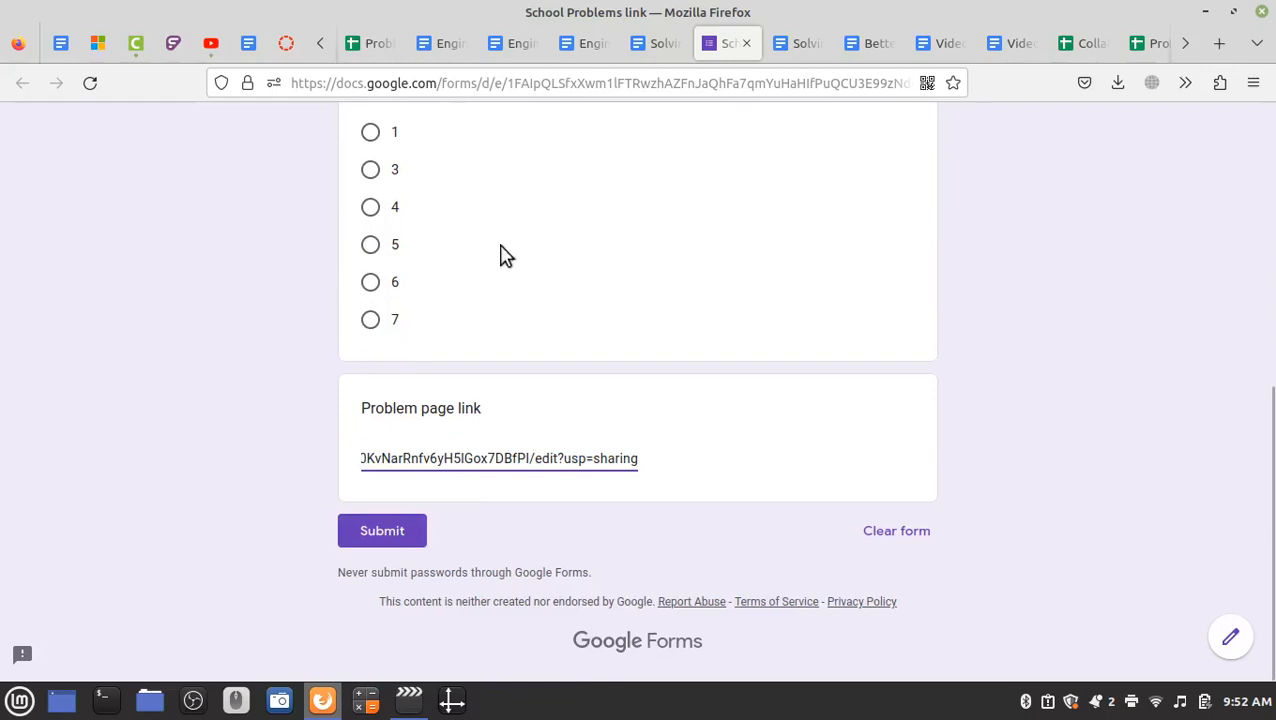
pyautogui.click(656, 44)
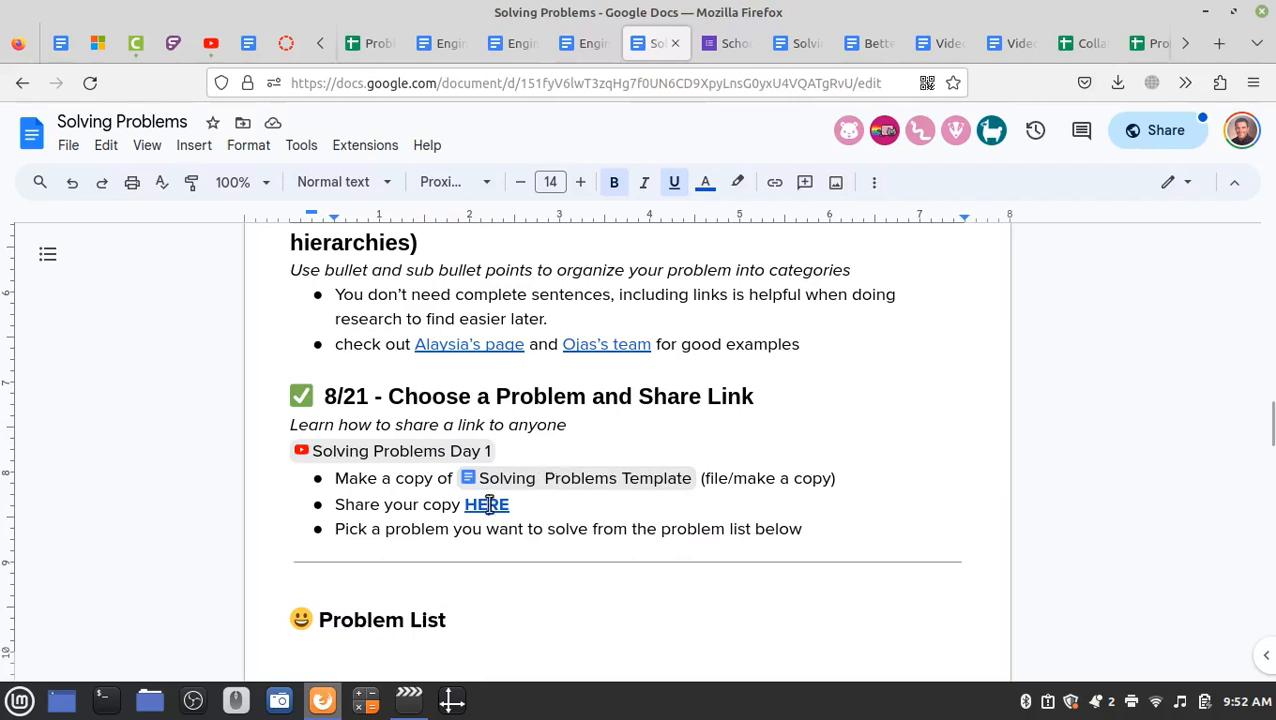
# - Switch back to the Better Lunch doc showing its empty team members and problem prompts
pyautogui.scroll(3)
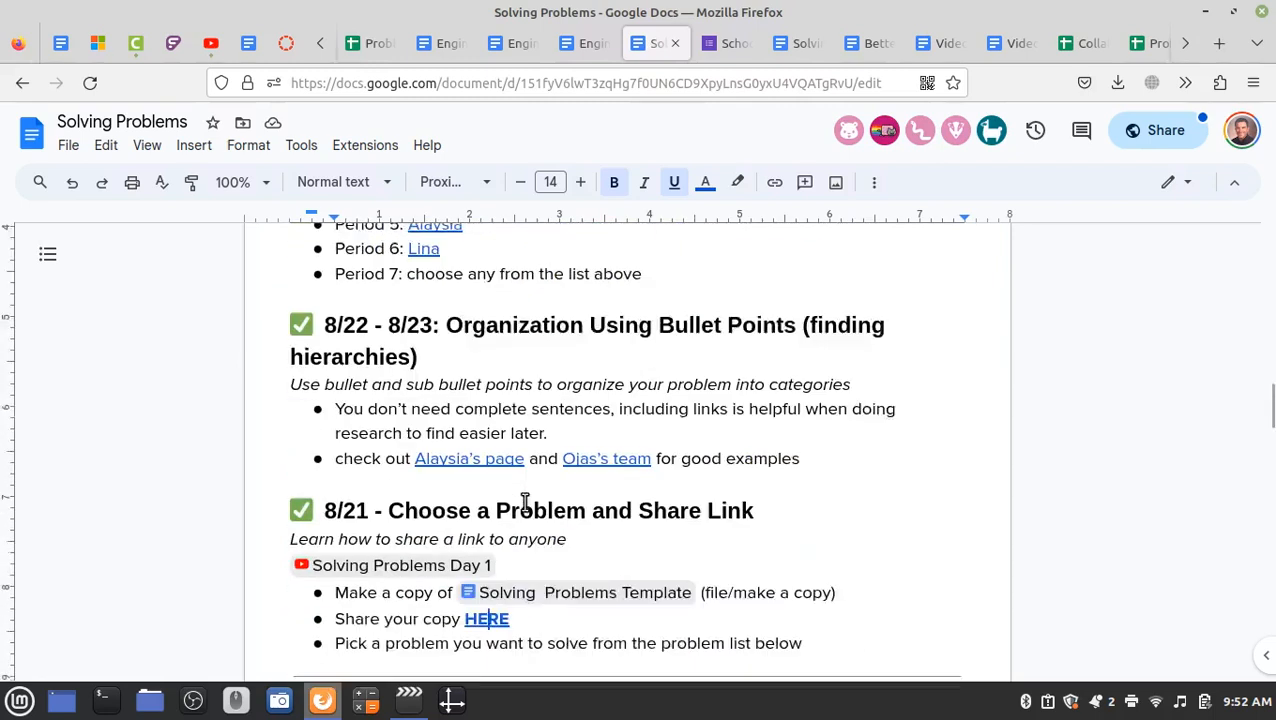
pyautogui.scroll(-3)
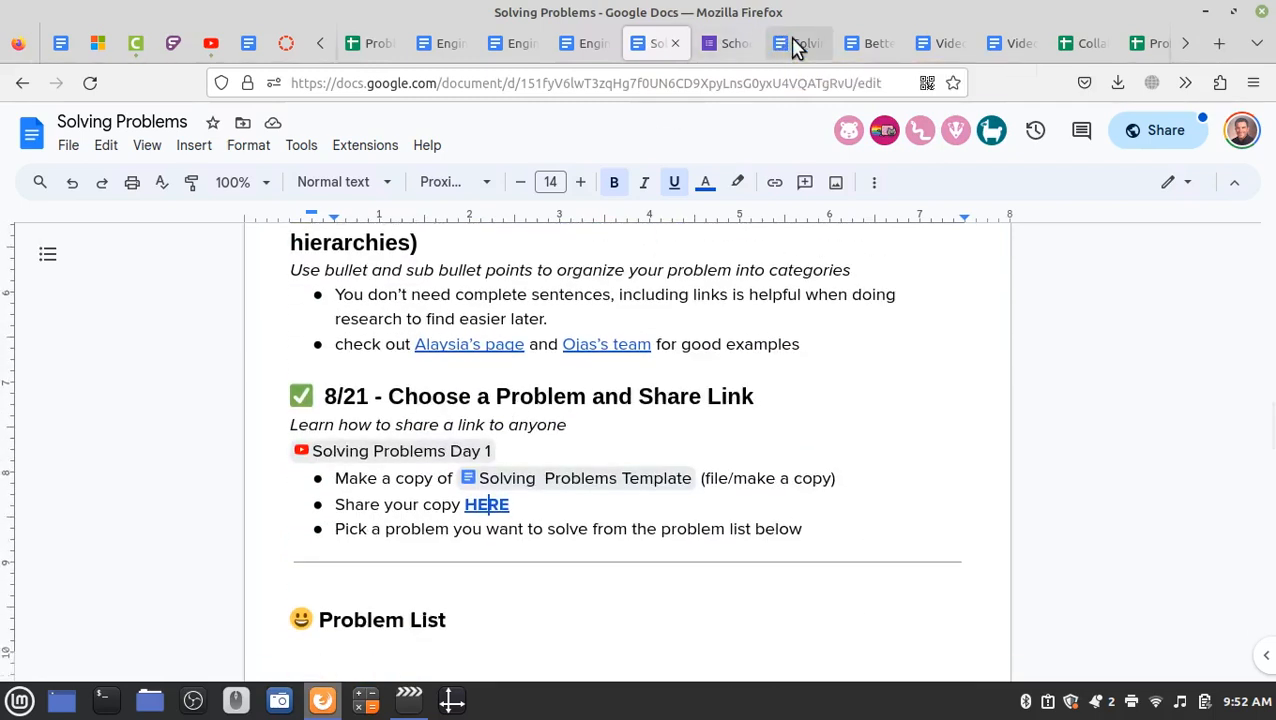
pyautogui.click(868, 44)
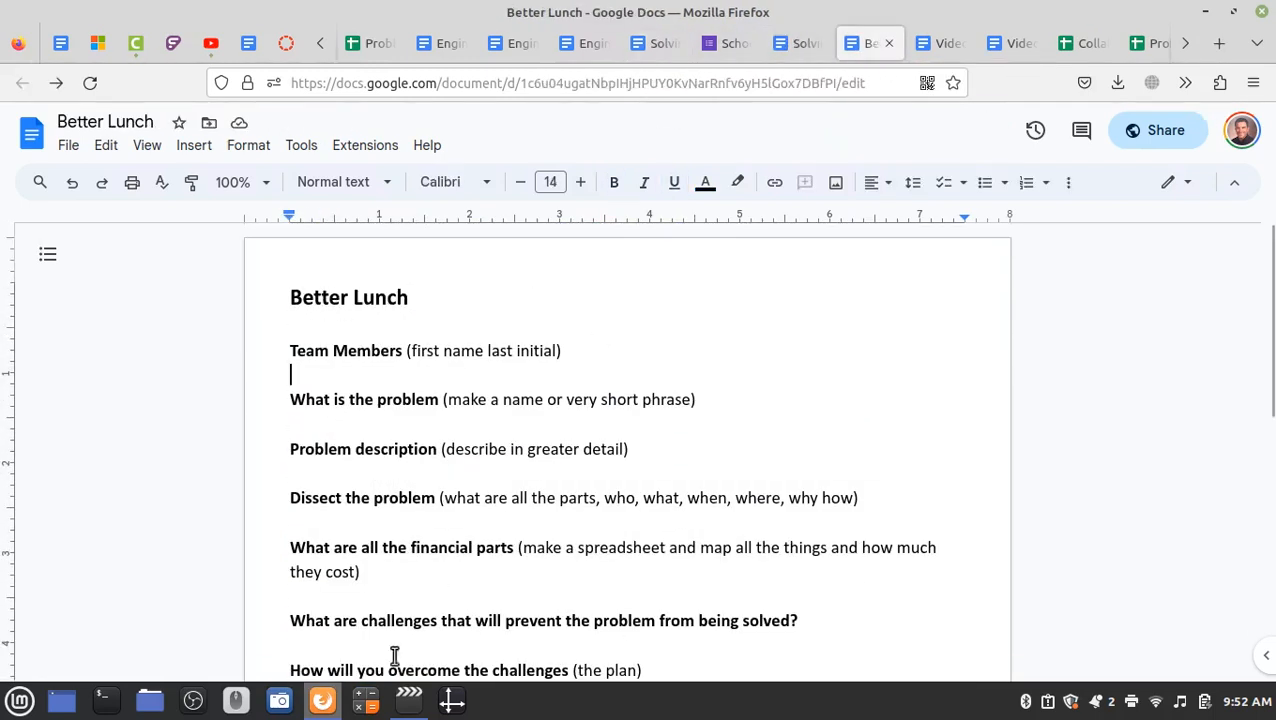
pyautogui.moveTo(508, 300)
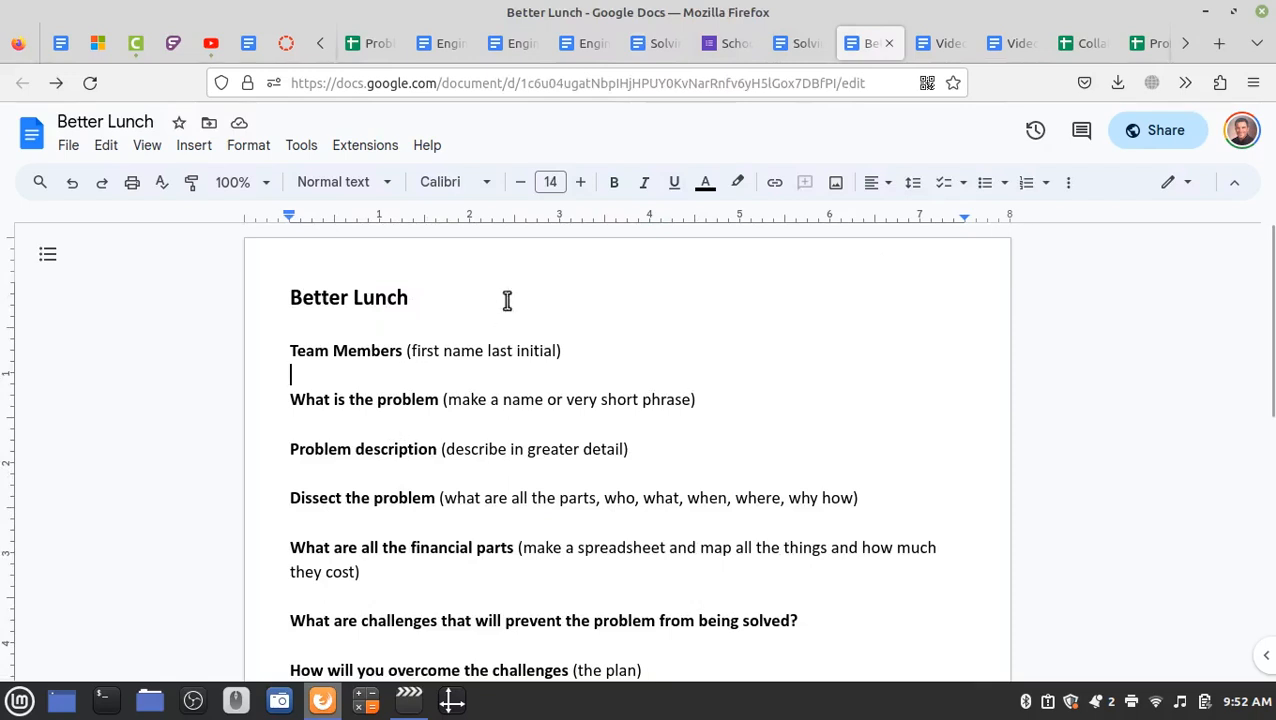